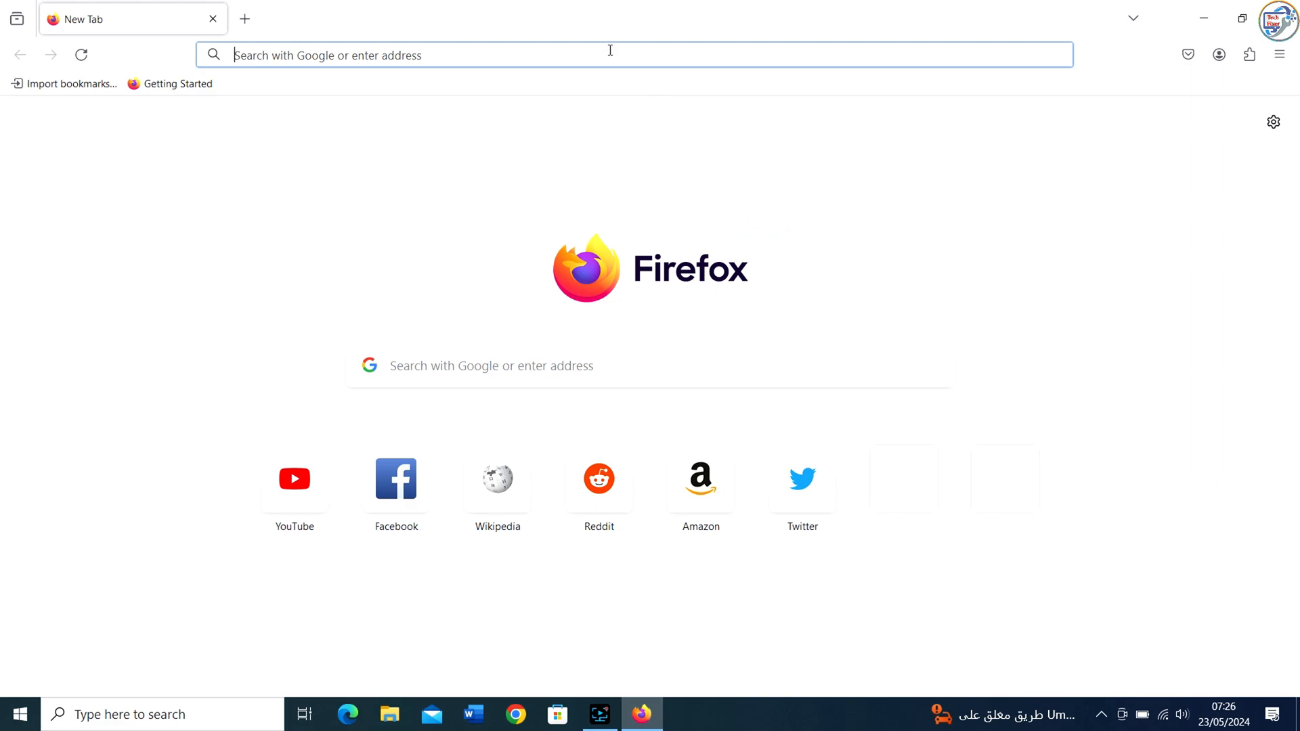
Step: Search 'canon maxify mb2140 drivers' from the Firefox address bar to reach Canon's MB2140 drivers page
{"action": "type", "text": "ca"}
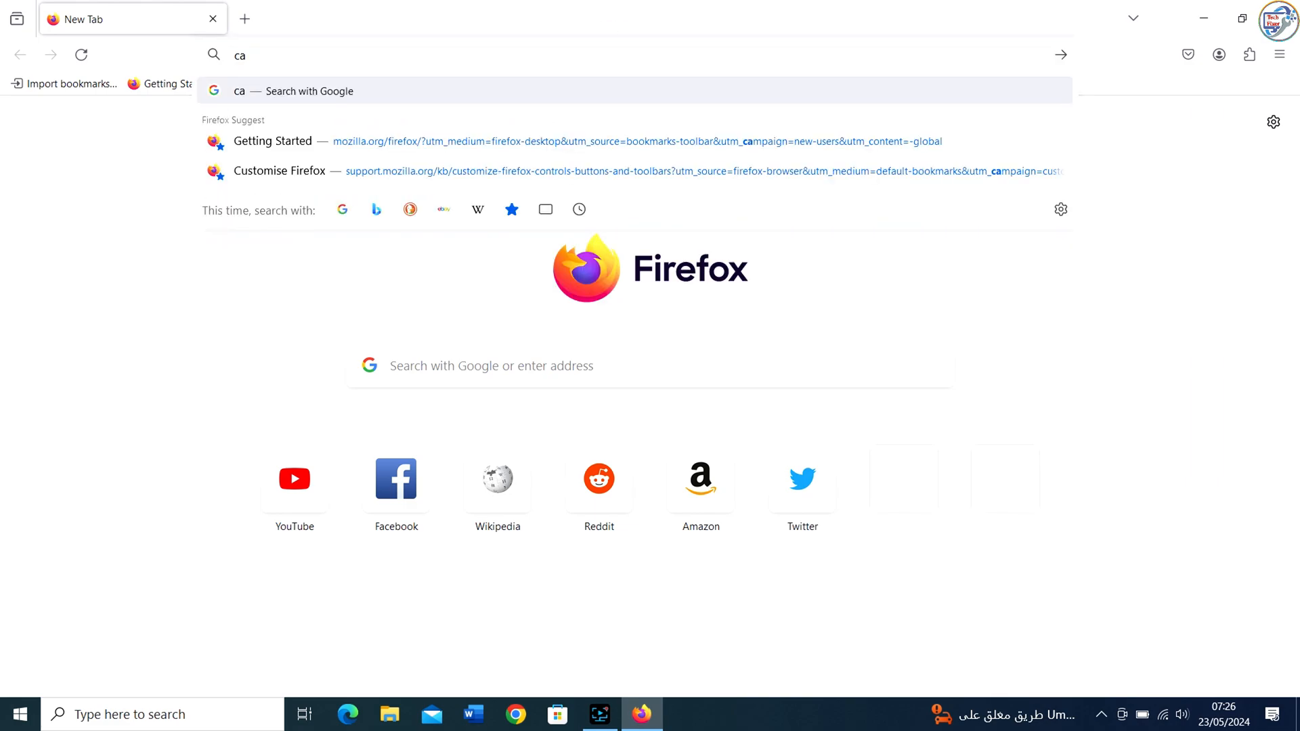
{"action": "type", "text": "non"}
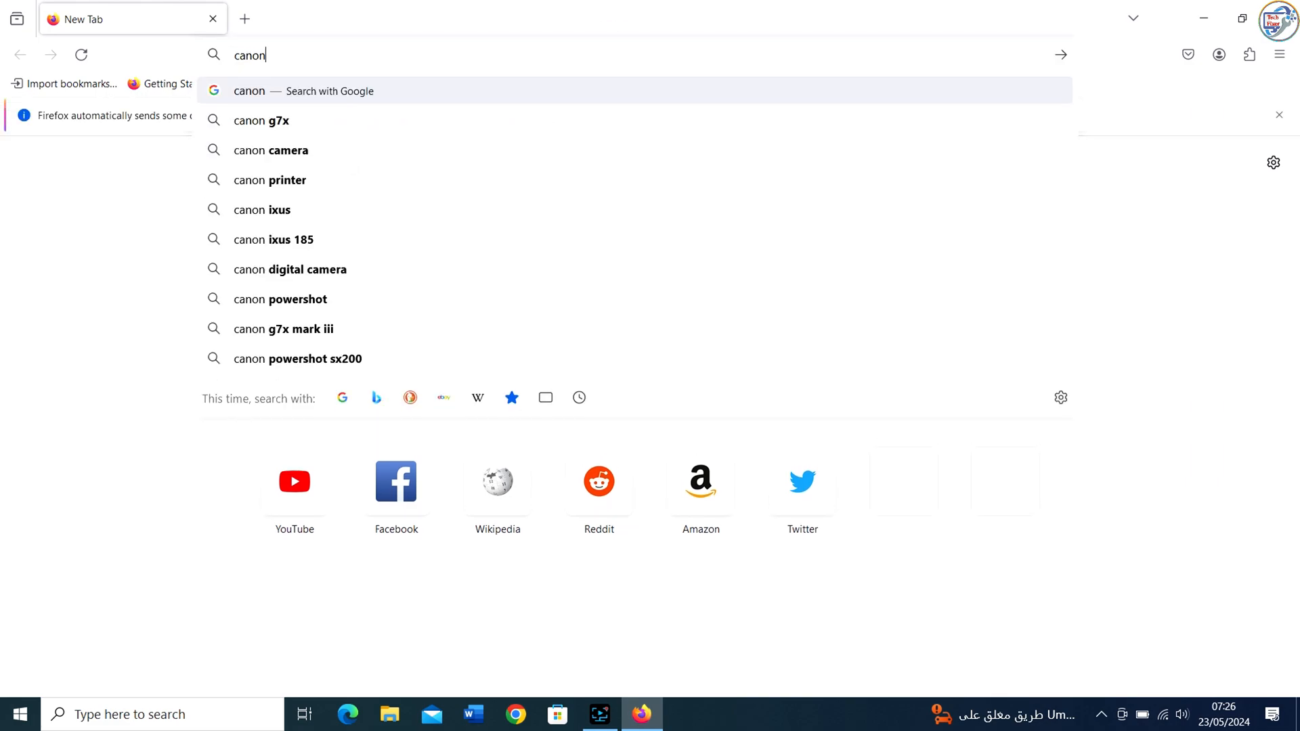
{"action": "type", "text": "max"}
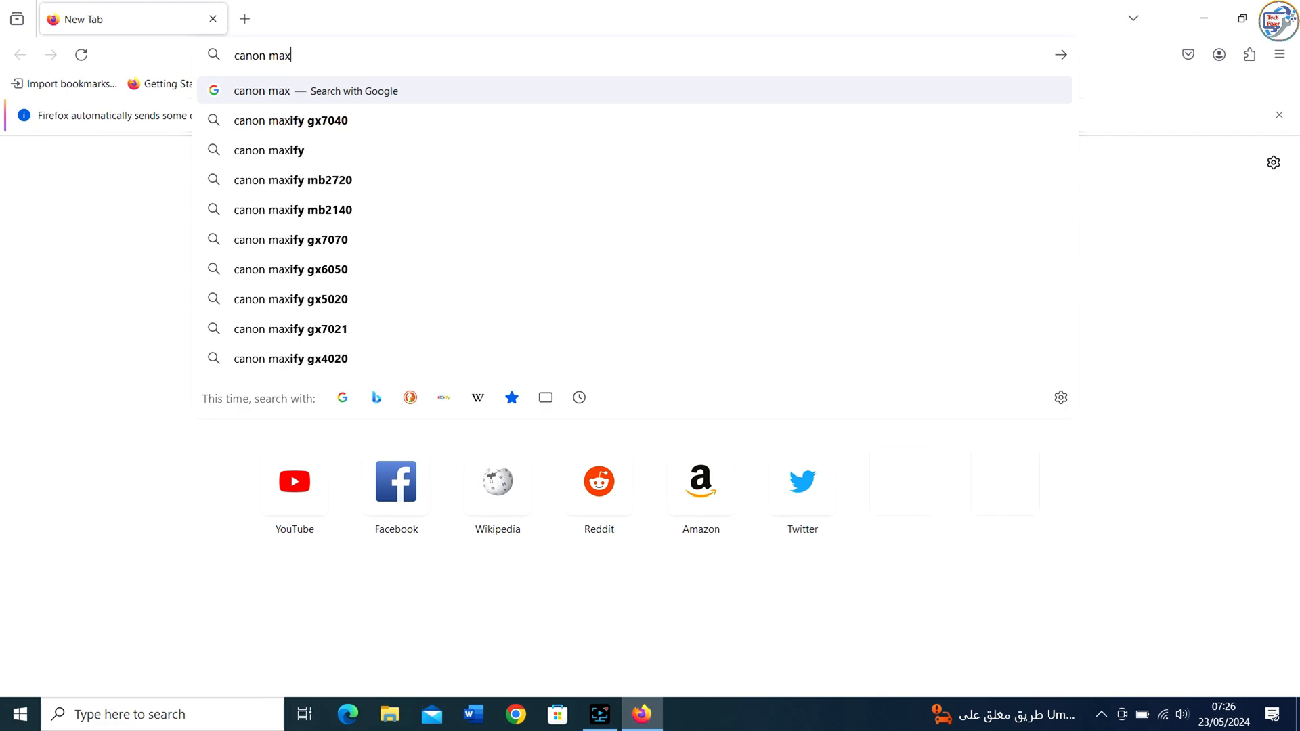
{"action": "type", "text": "ify"}
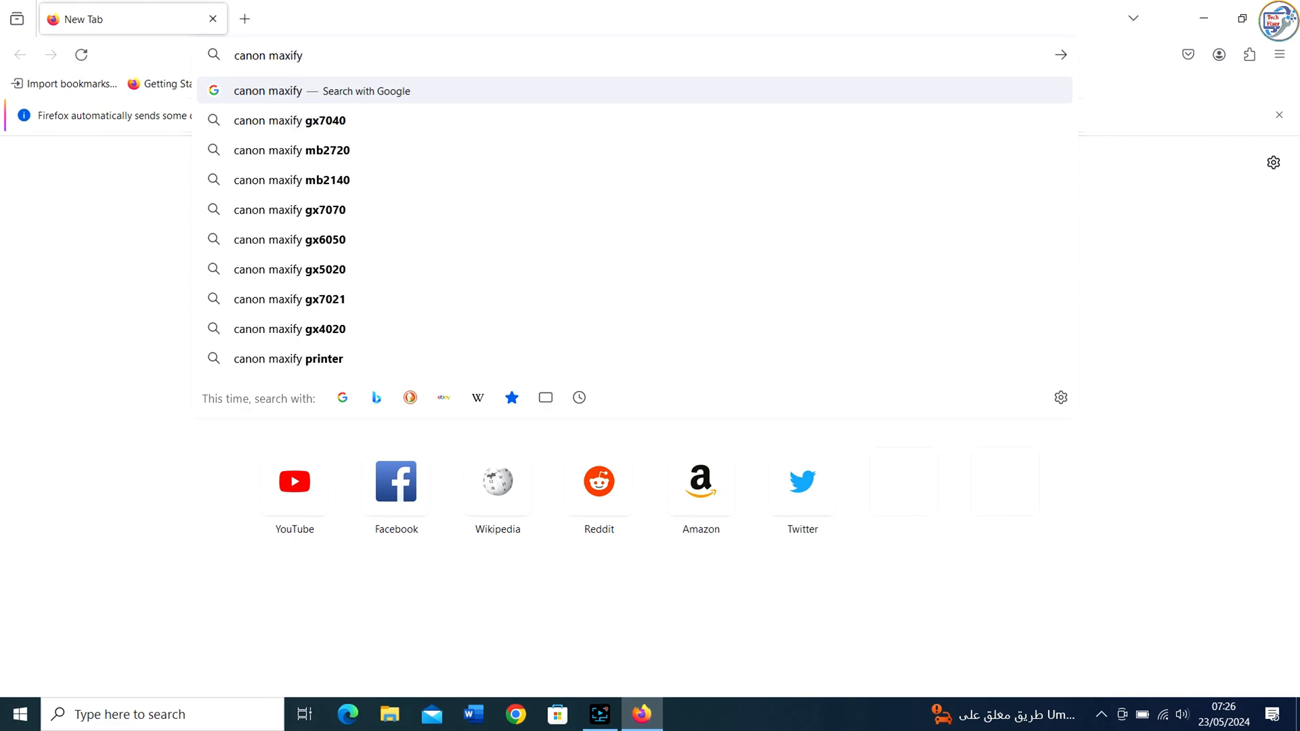
{"action": "type", "text": "mb214"}
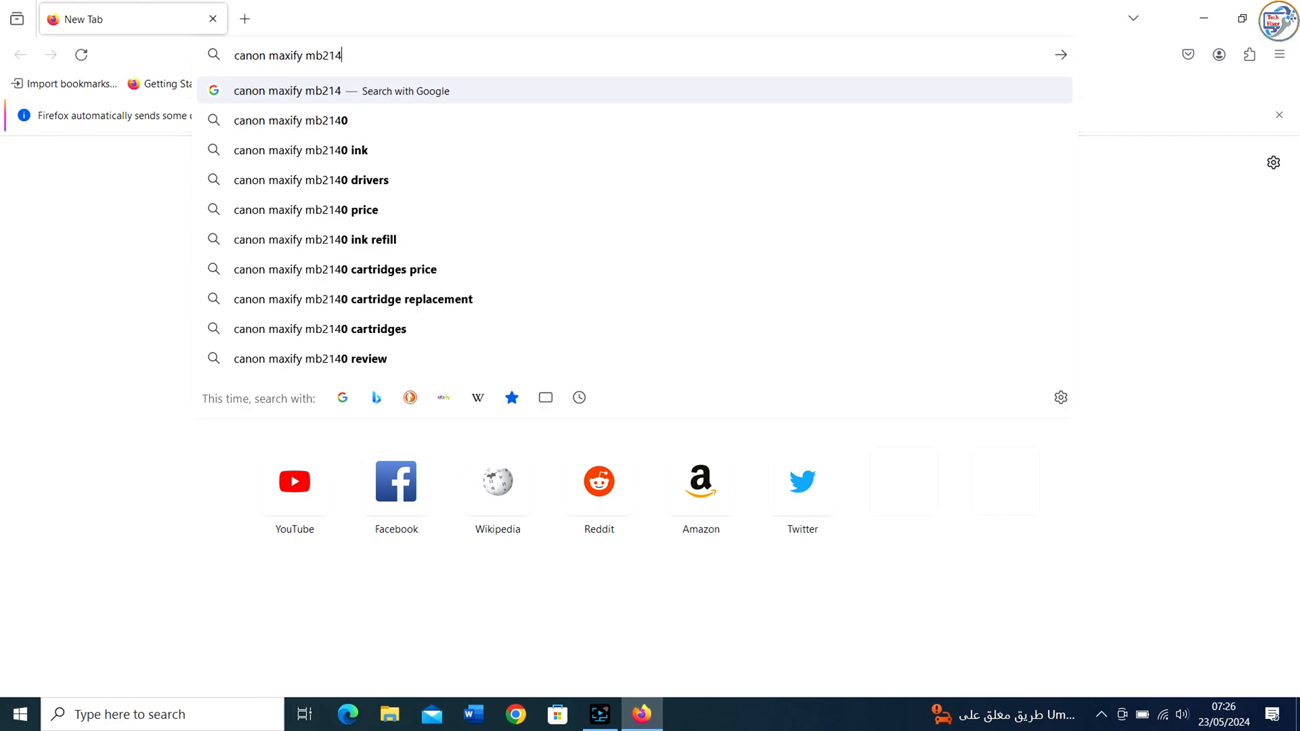
{"action": "type", "text": "0 drive"}
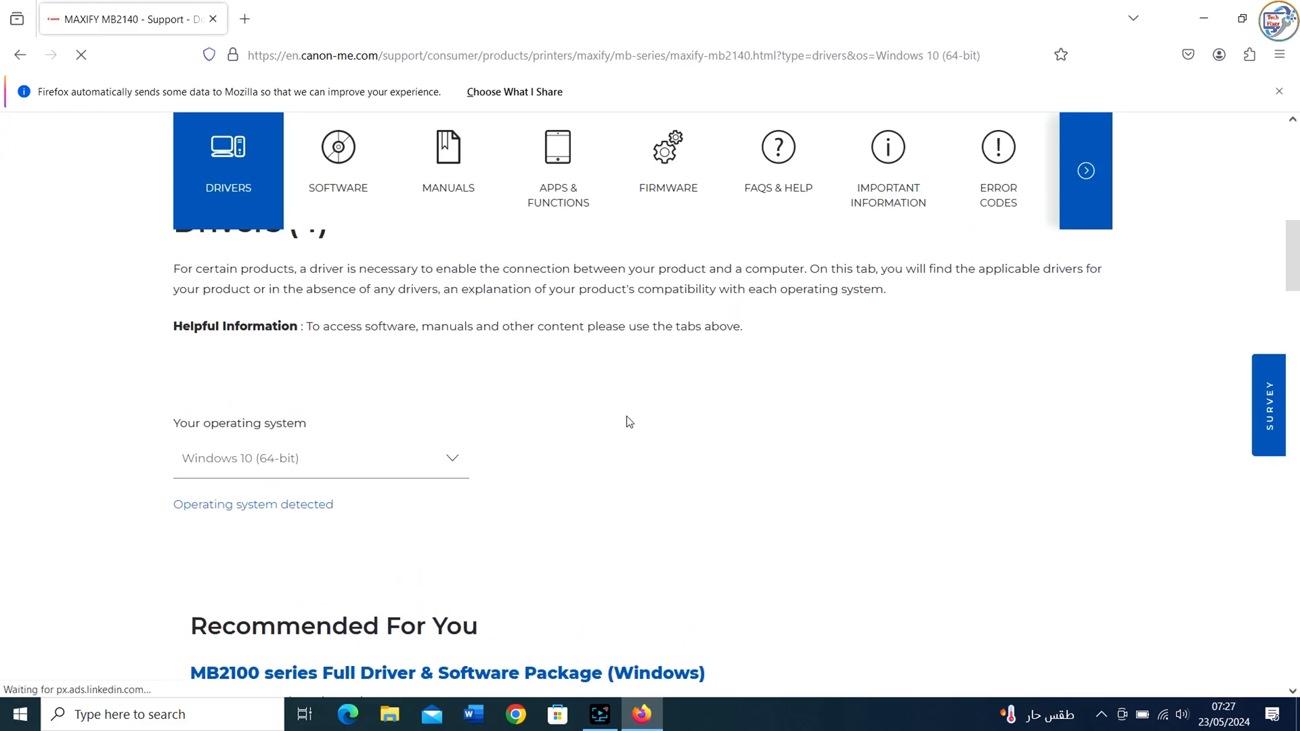
Step: Confirm Windows 10 (64-bit) in the operating-system list on the Canon support page
{"action": "left_click", "coordinate": [452, 458]}
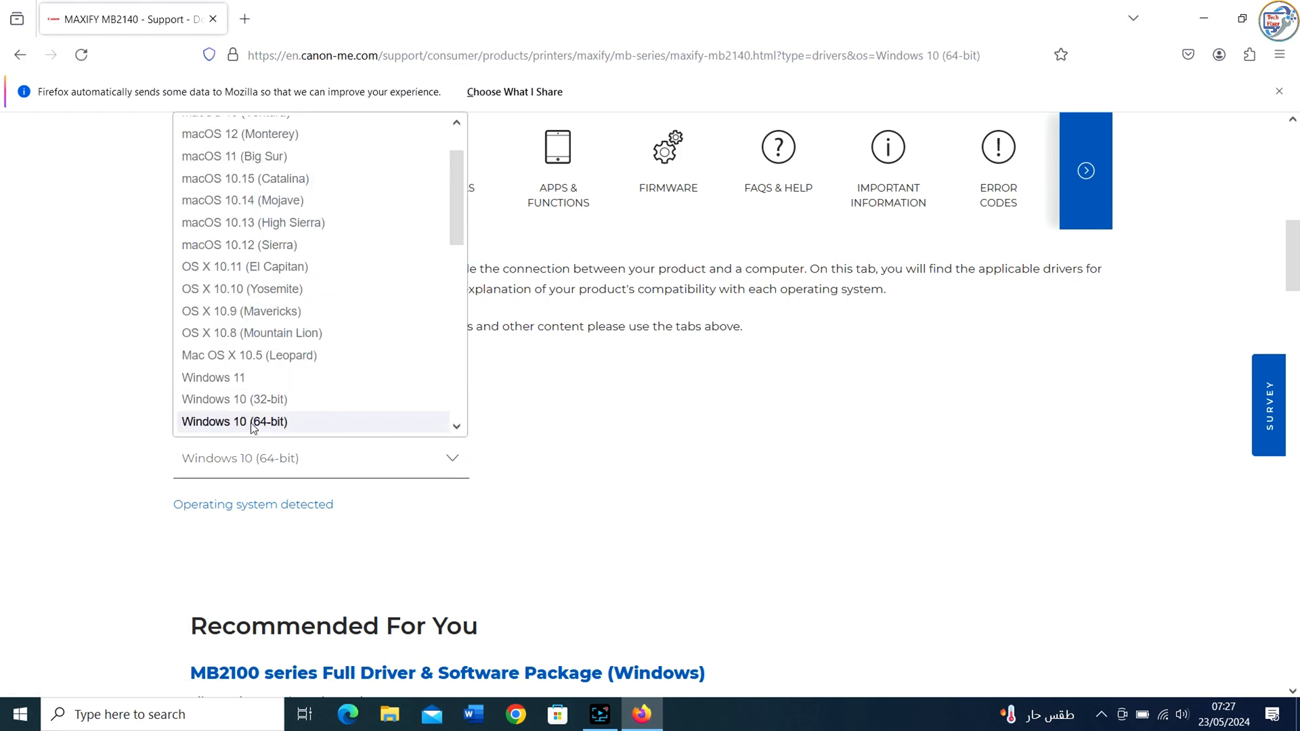
{"action": "left_click", "coordinate": [234, 421]}
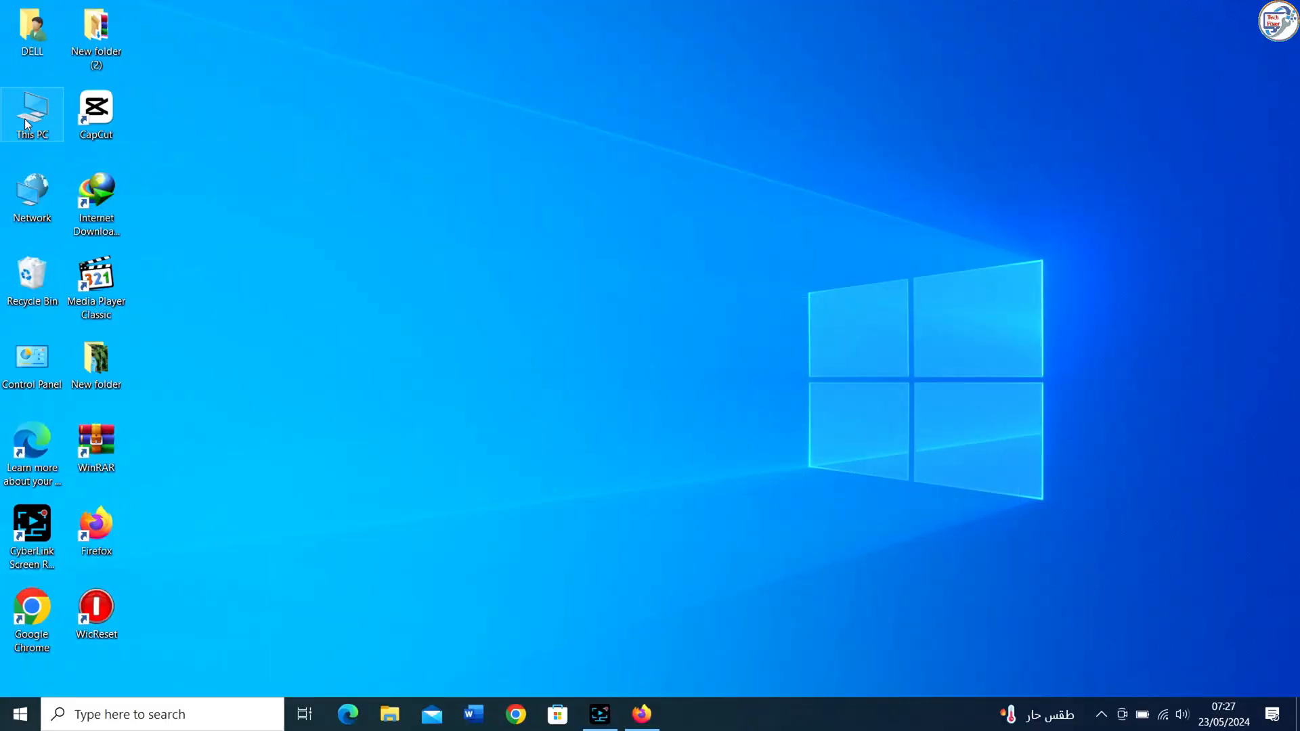
{"action": "right_click", "coordinate": [31, 114]}
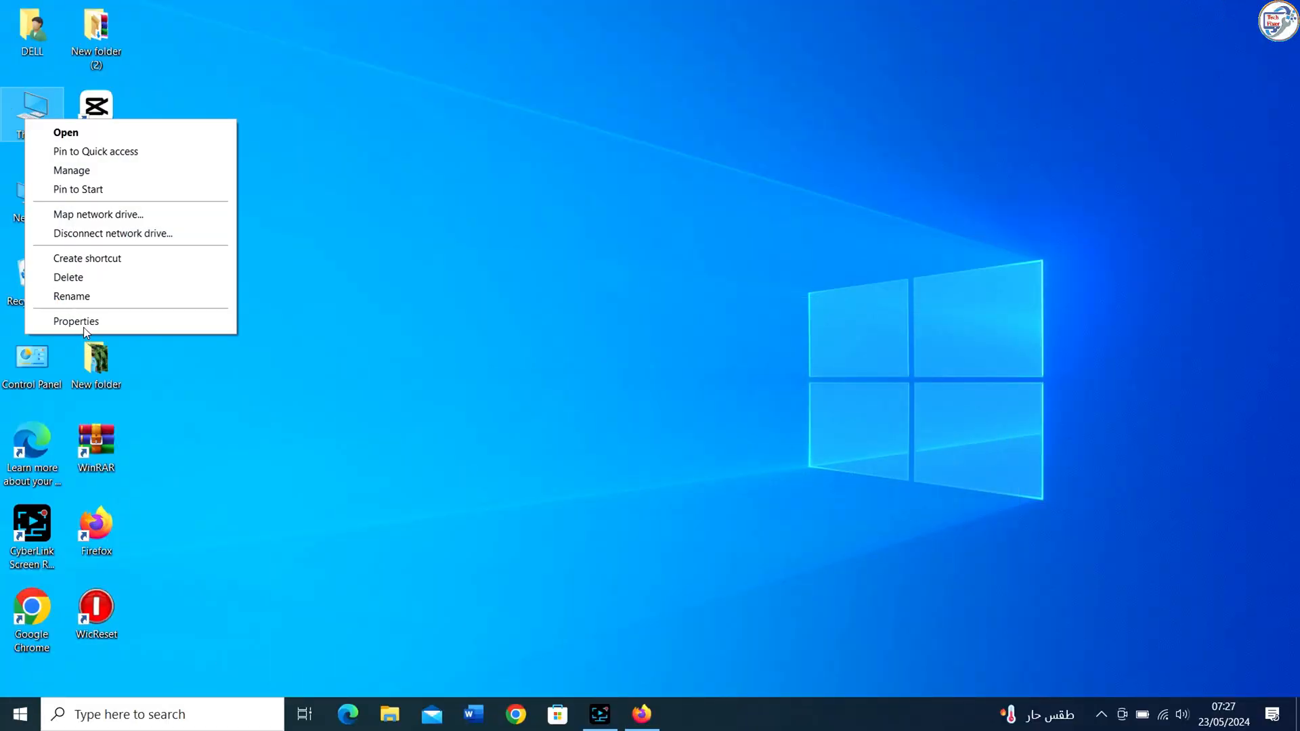
{"action": "left_click", "coordinate": [76, 321]}
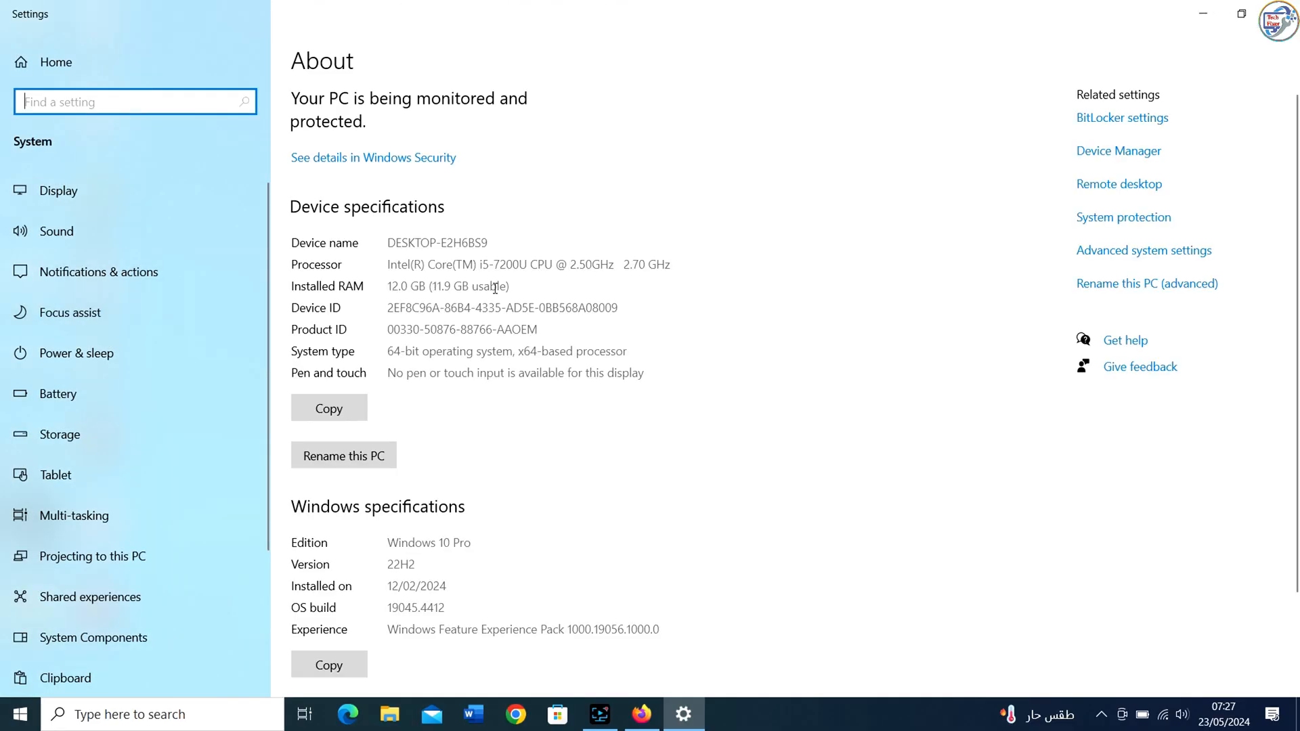
{"action": "mouse_move", "coordinate": [419, 351]}
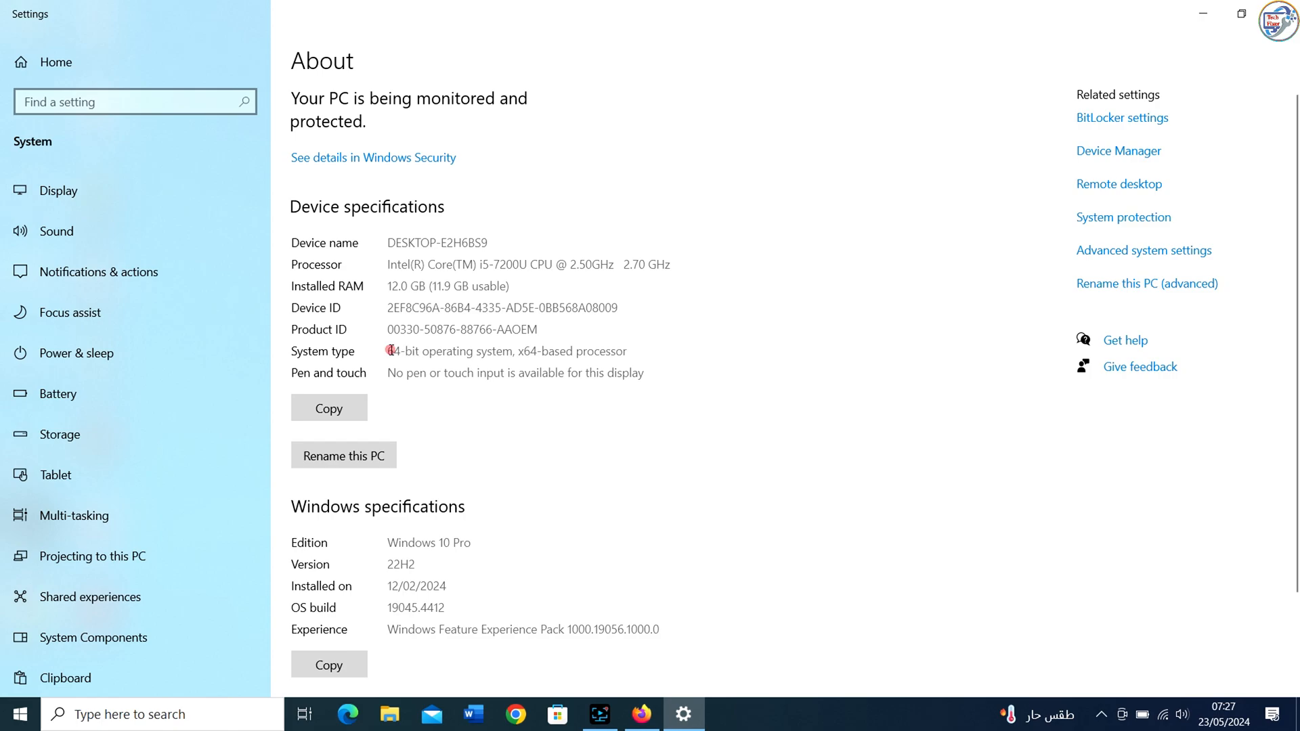
{"action": "double_click", "coordinate": [396, 350]}
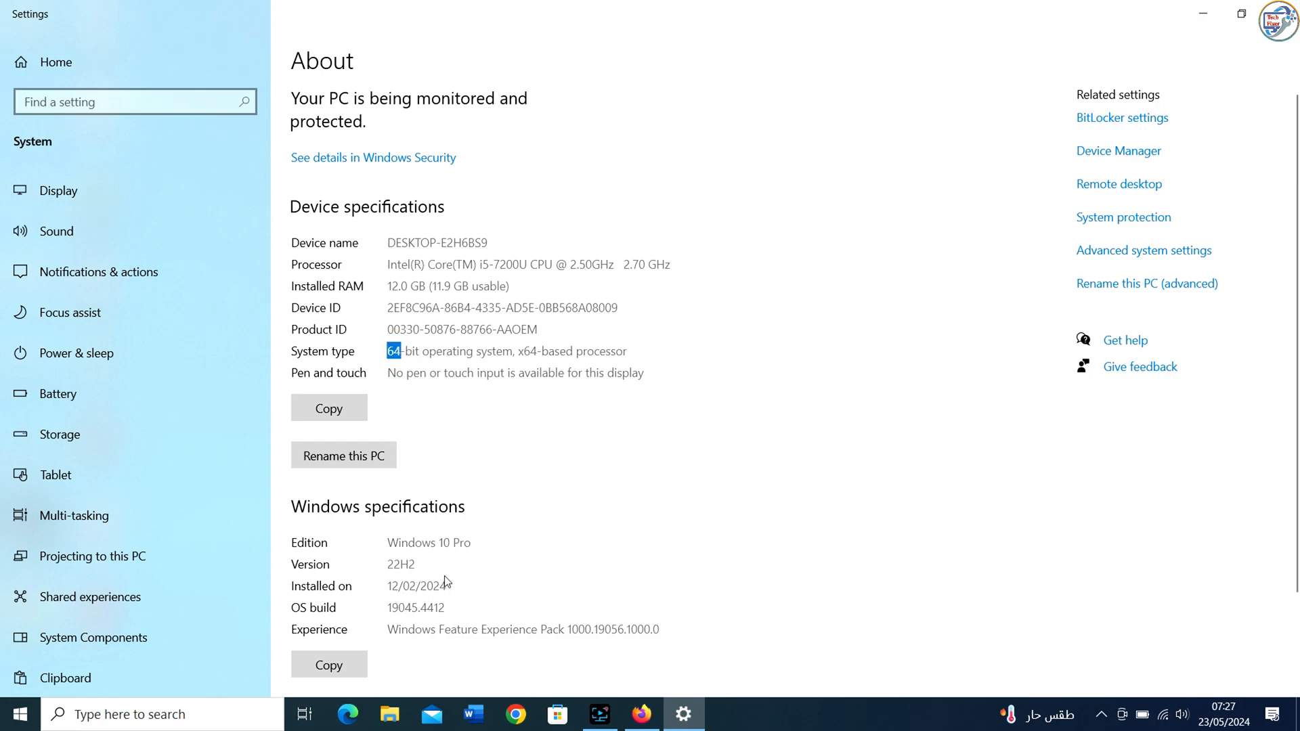
{"action": "double_click", "coordinate": [429, 542]}
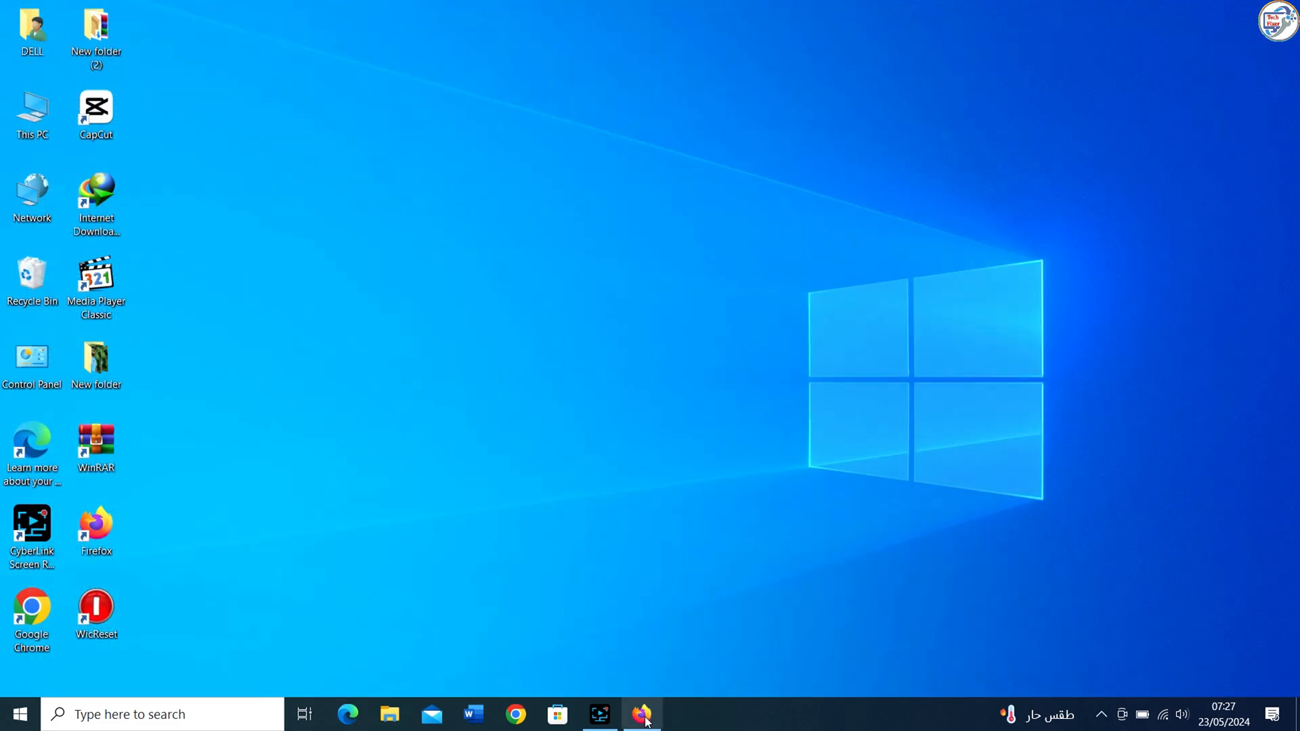
Step: Download the MB2100 series Full Driver & Software Package (Windows), accepting the license agreement
{"action": "left_click", "coordinate": [641, 714]}
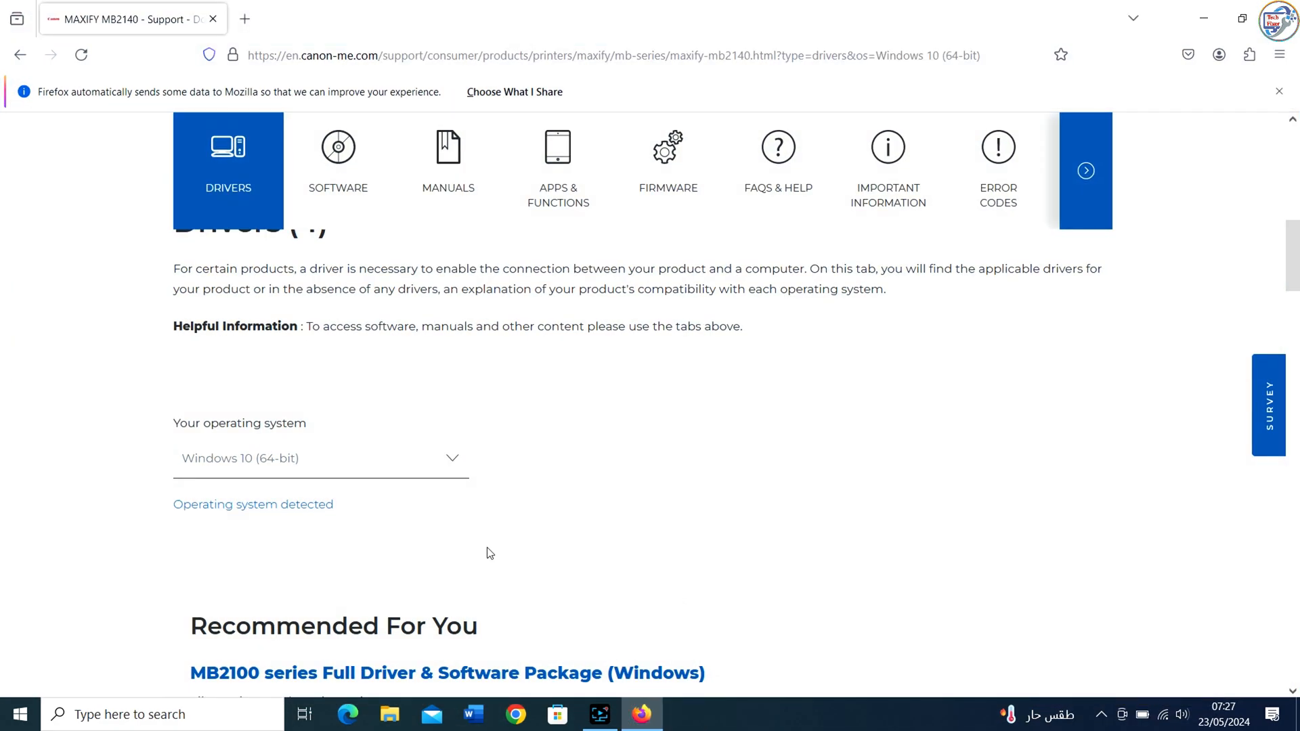
{"action": "scroll", "scroll_direction": "down", "scroll_amount": 3}
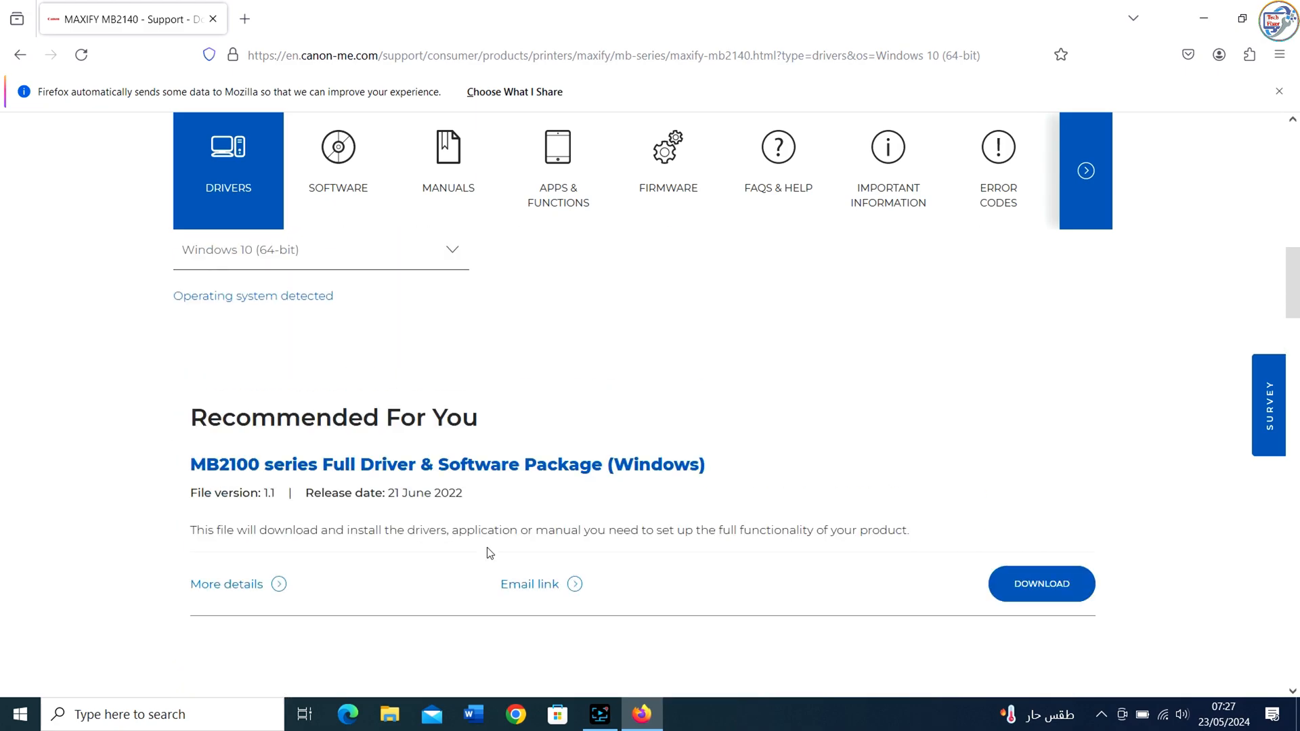
{"action": "left_click", "coordinate": [1039, 583]}
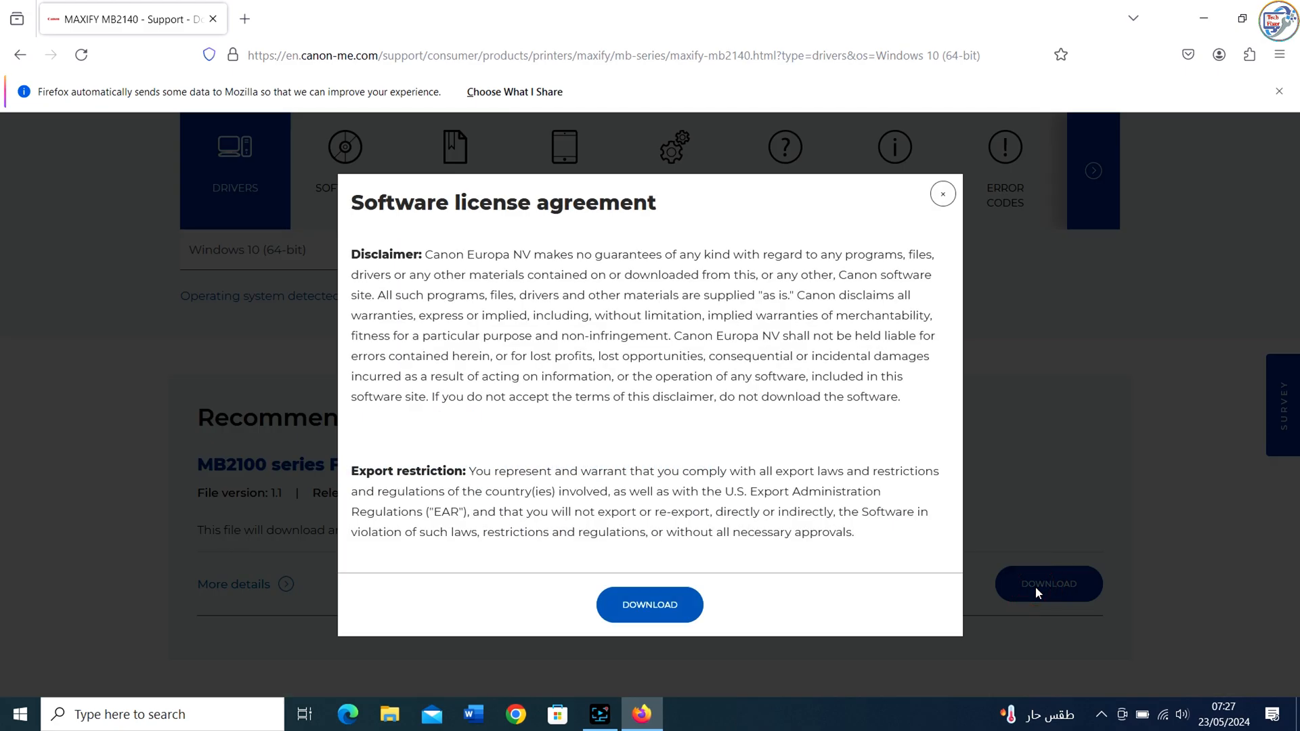
{"action": "left_click", "coordinate": [648, 604]}
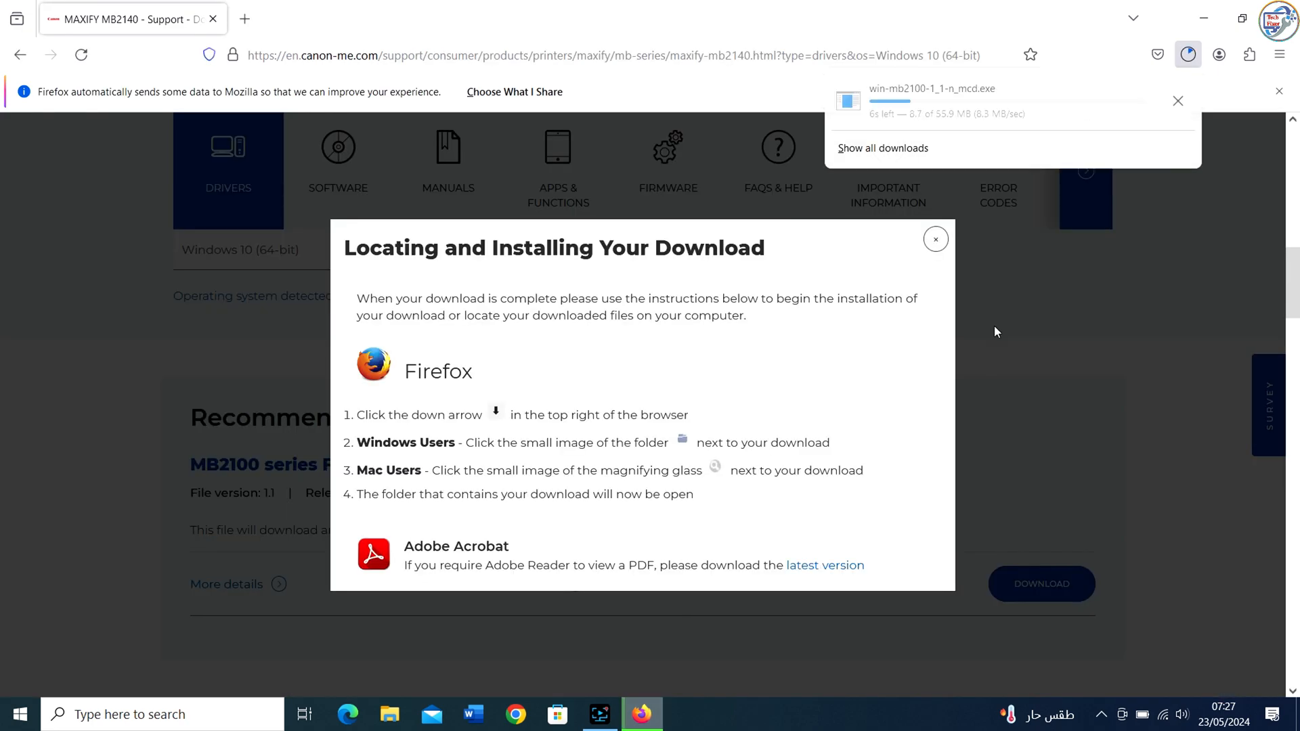
{"action": "left_click", "coordinate": [881, 147]}
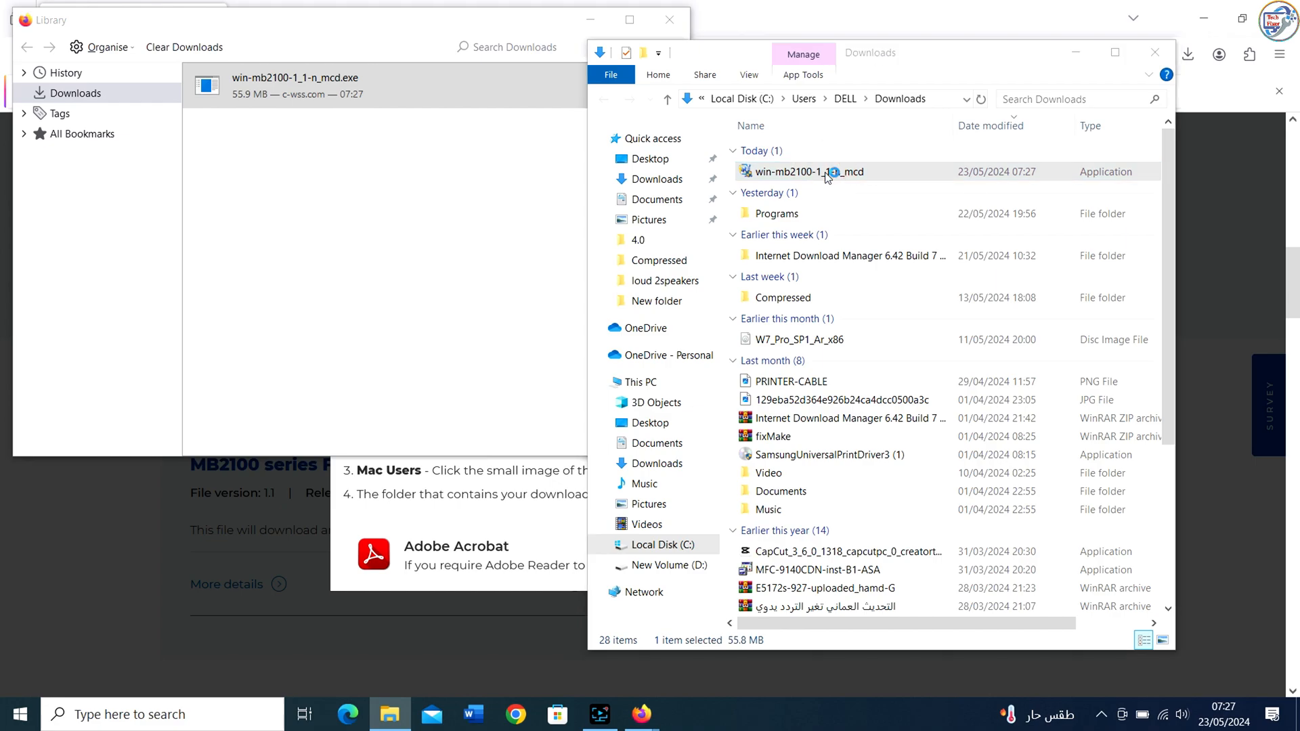
Step: Run win-mb2100-1_1-n_mcd.exe to extract it and launch the Canon MB2100 series setup
{"action": "double_click", "coordinate": [810, 172]}
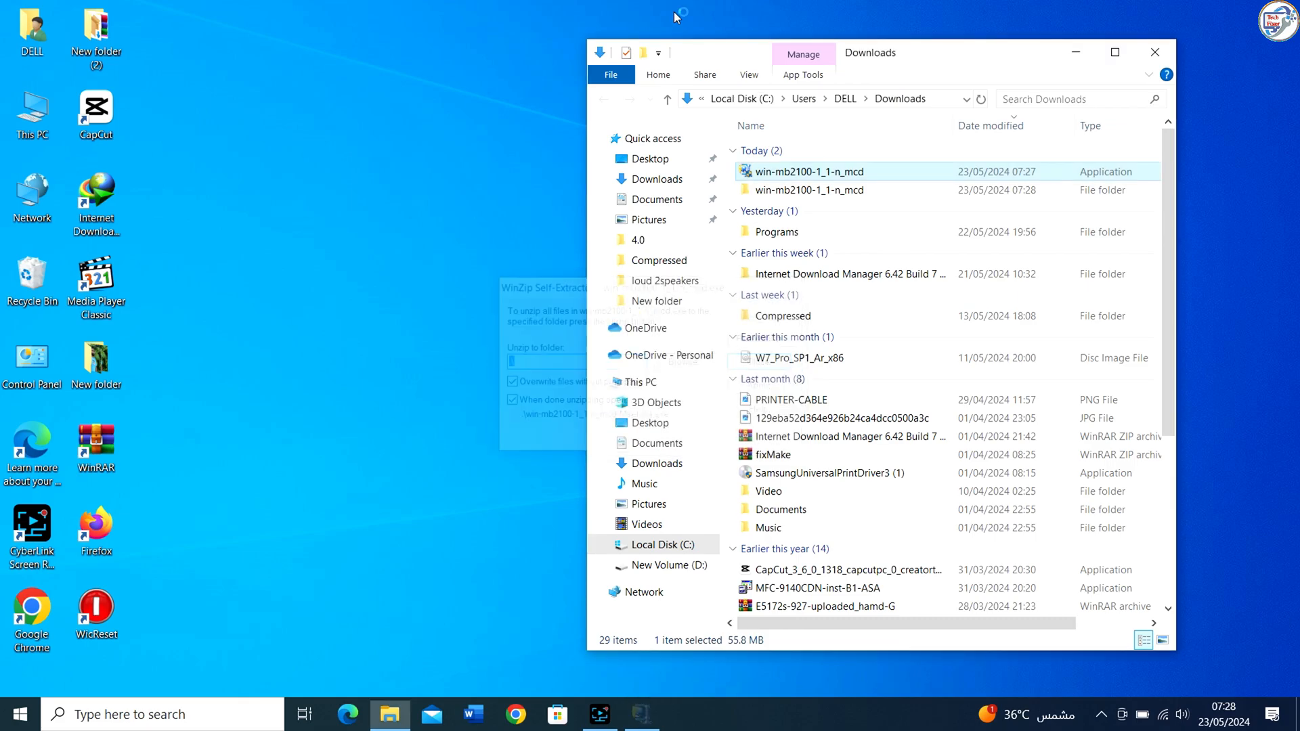
{"action": "double_click", "coordinate": [810, 172]}
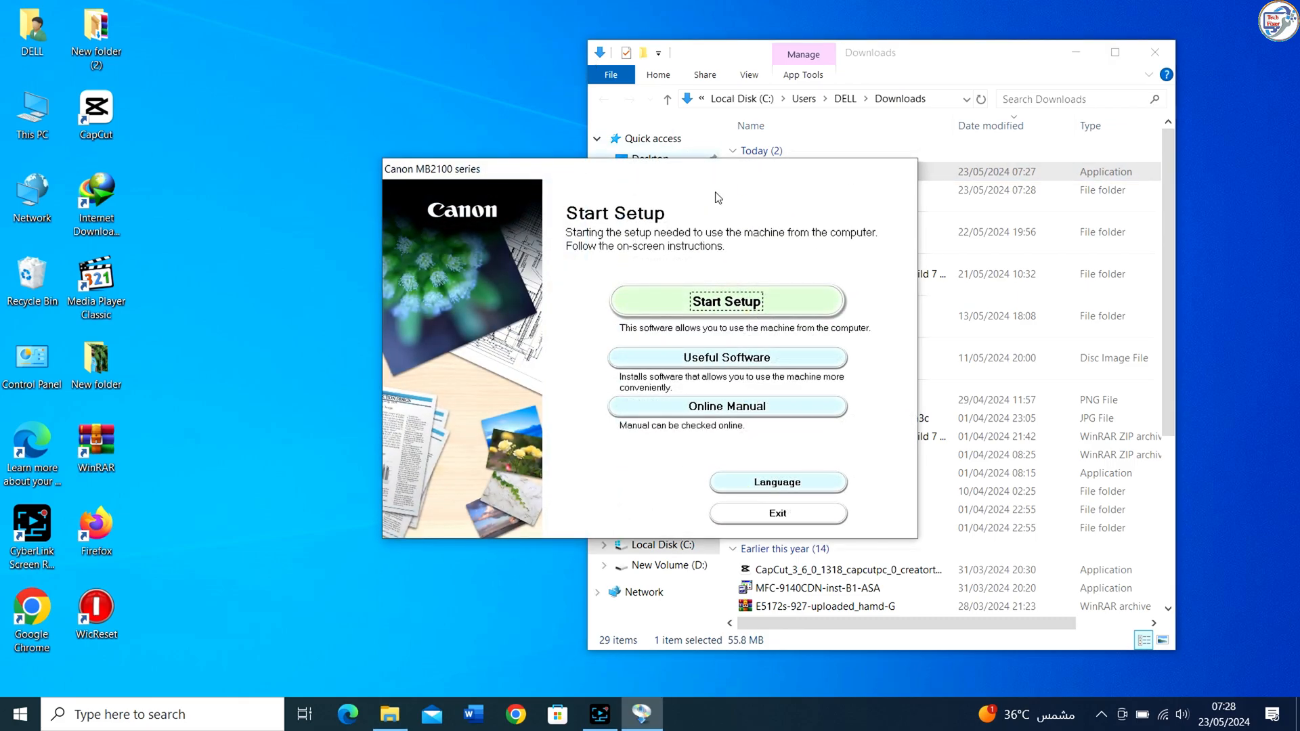
Step: Start the setup and confirm the country and region choice
{"action": "left_click", "coordinate": [726, 300]}
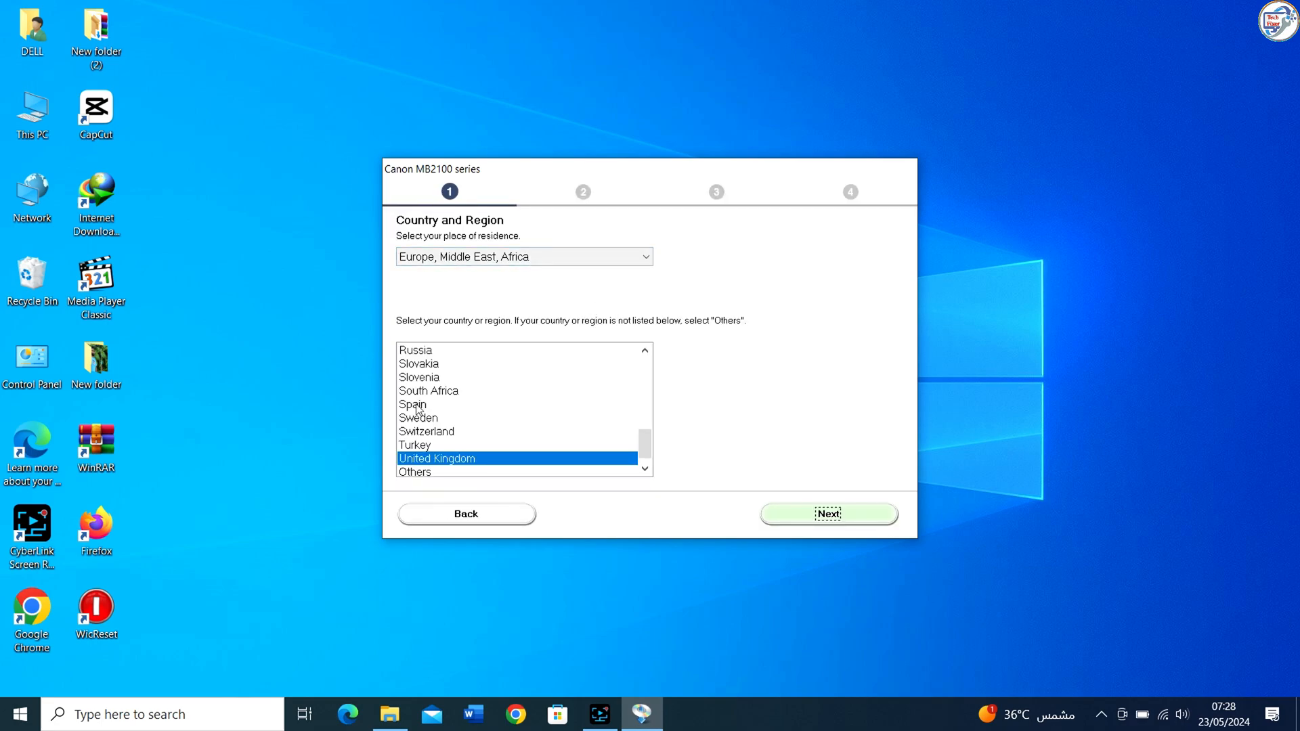
{"action": "scroll", "scroll_direction": "up", "scroll_amount": 3}
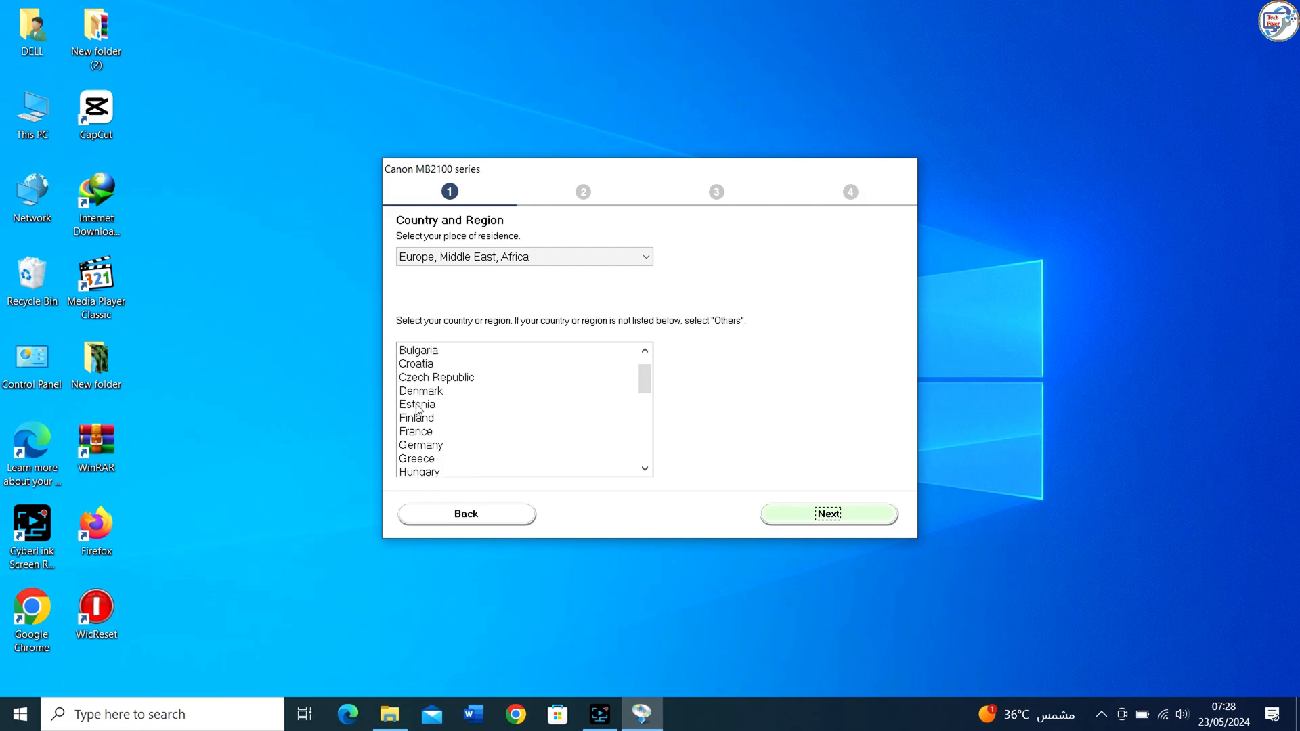
{"action": "scroll", "scroll_direction": "up", "scroll_amount": 3}
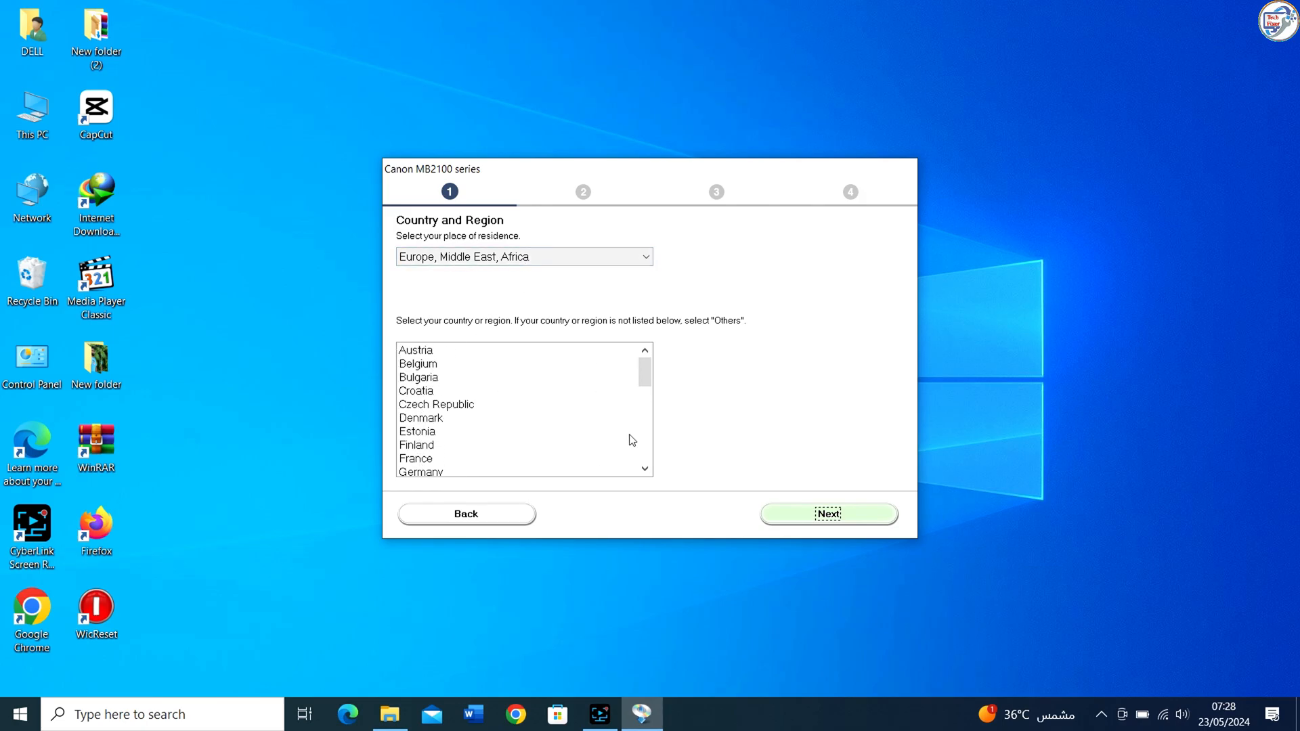
{"action": "left_click", "coordinate": [828, 513]}
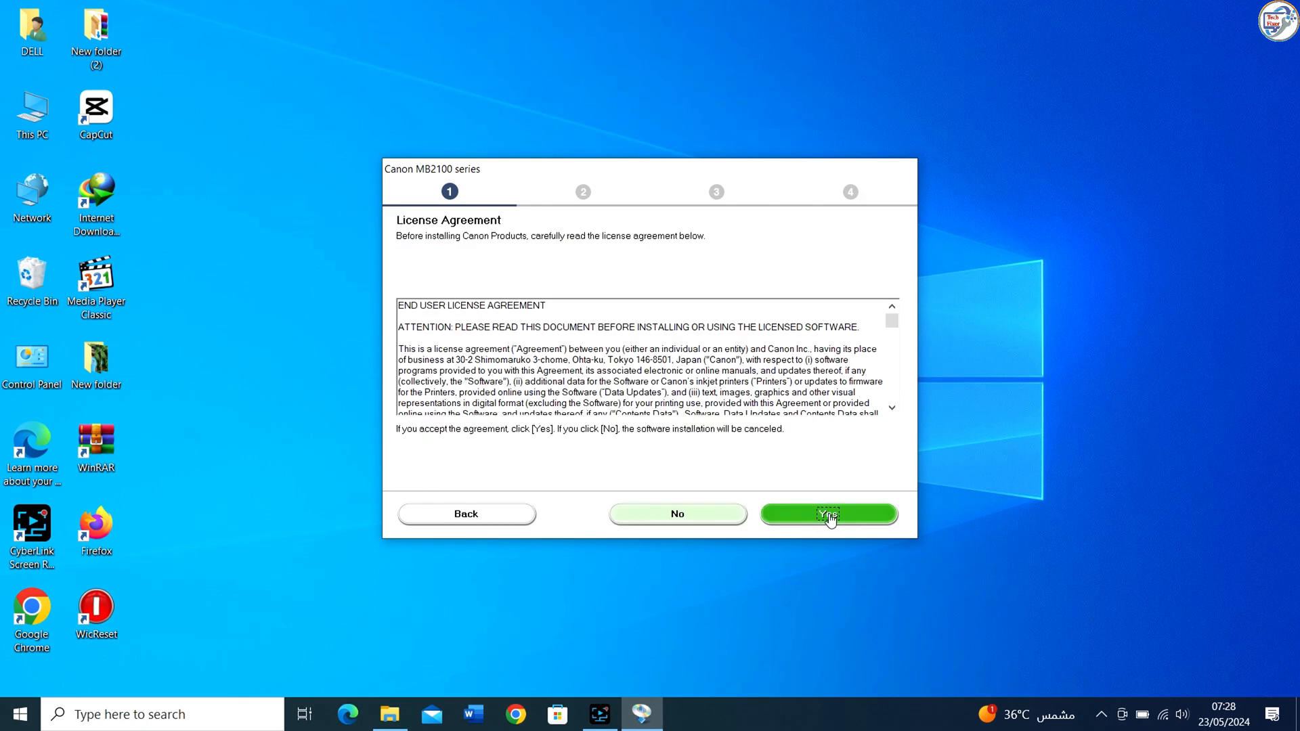
Step: Accept the license agreement and survey program, and continue past Firewall Settings with the block deactivated
{"action": "left_click", "coordinate": [826, 514]}
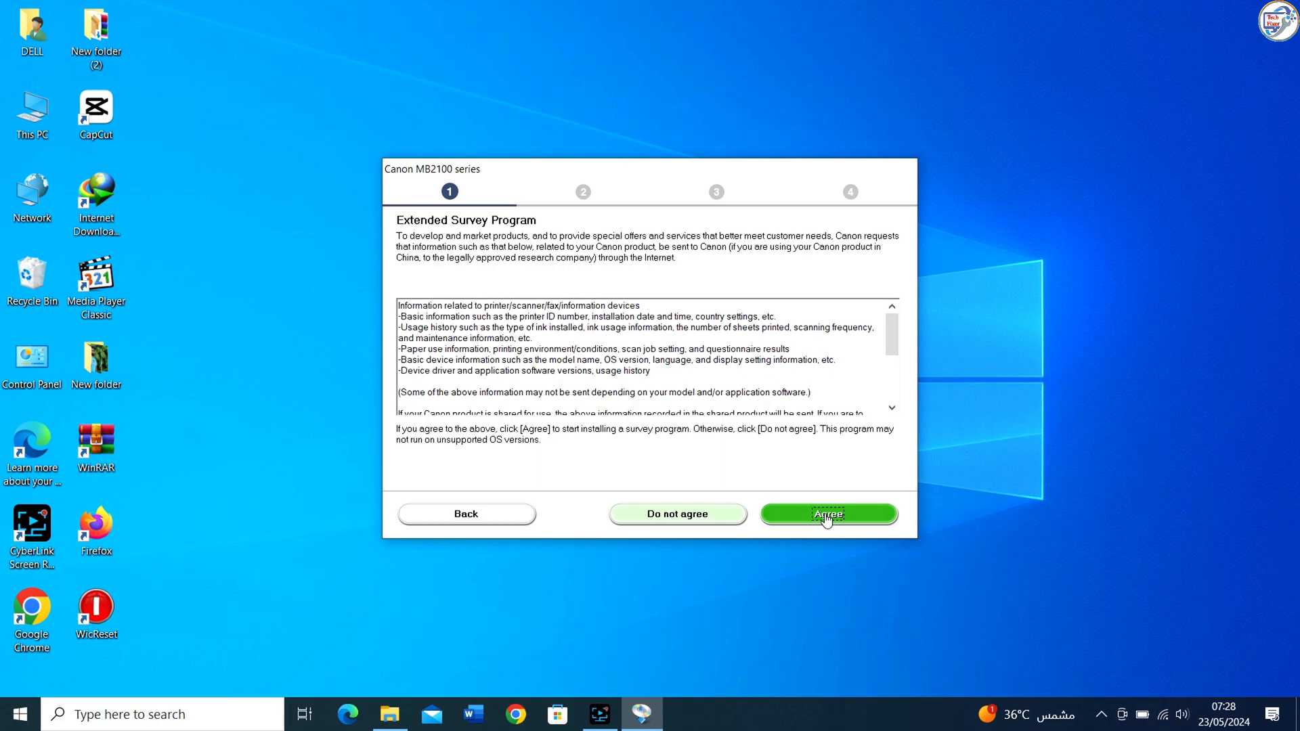
{"action": "left_click", "coordinate": [826, 514]}
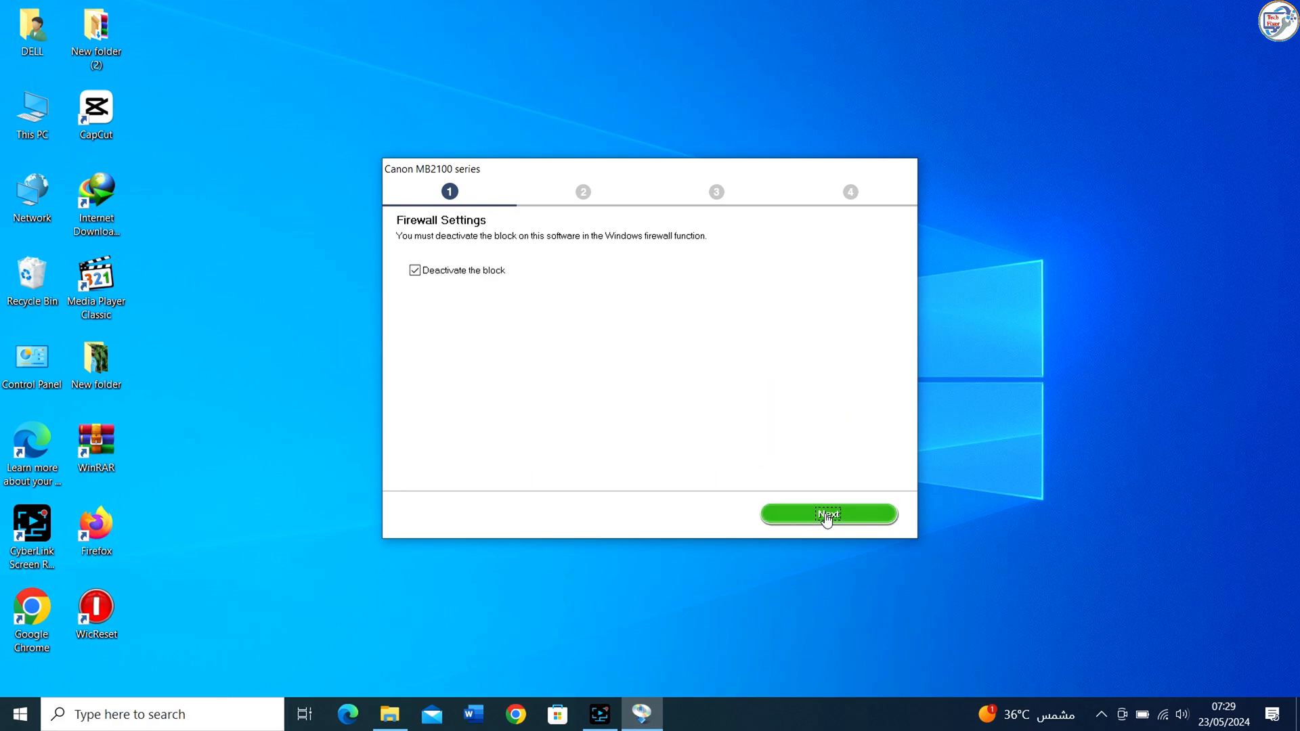
{"action": "left_click", "coordinate": [827, 514]}
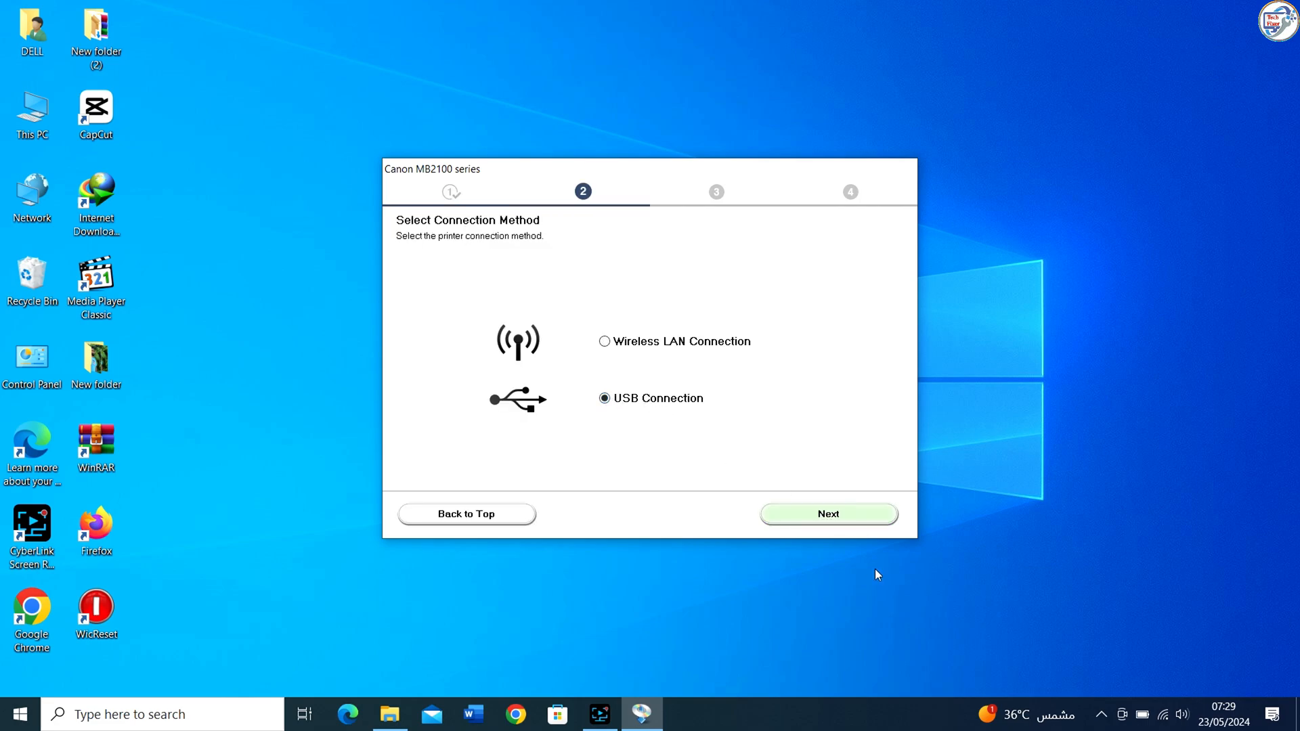
Step: Complete printer setup over USB Connection, passing the cable notice and skipping the test print
{"action": "left_click", "coordinate": [826, 514]}
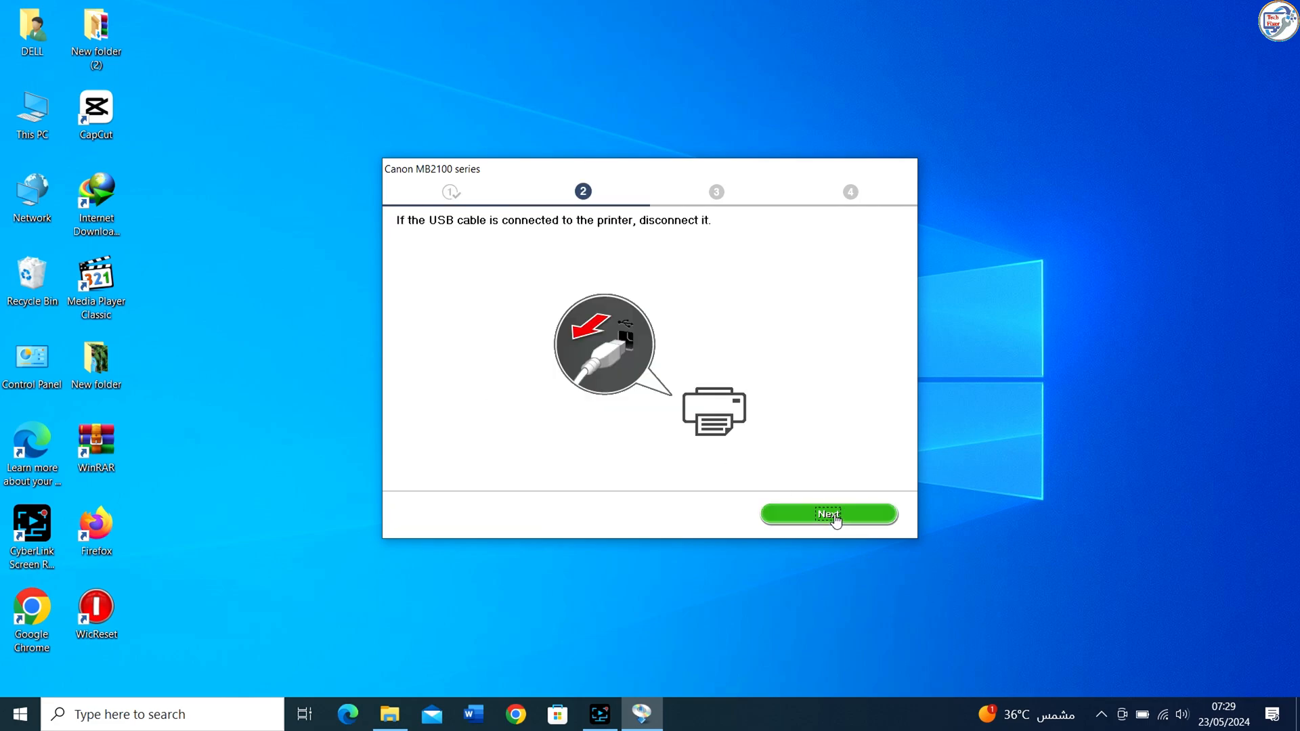
{"action": "left_click", "coordinate": [828, 514]}
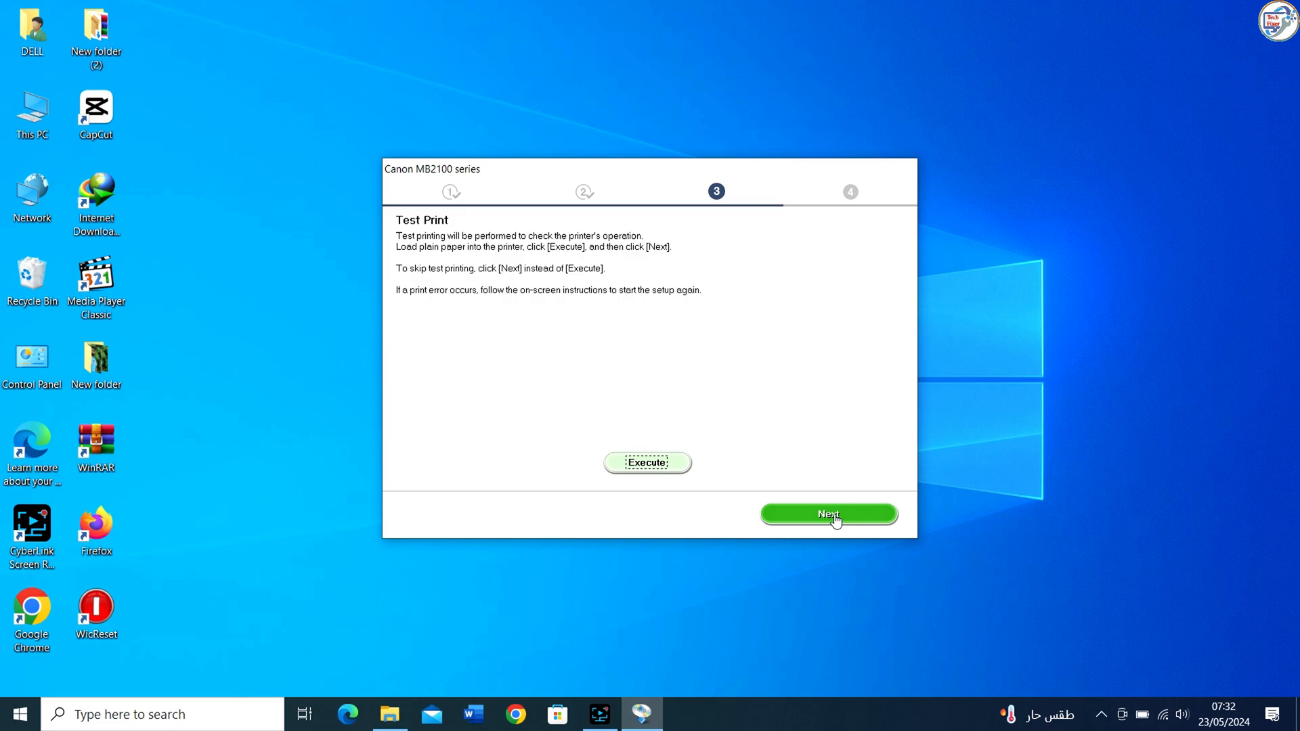
{"action": "left_click", "coordinate": [827, 515]}
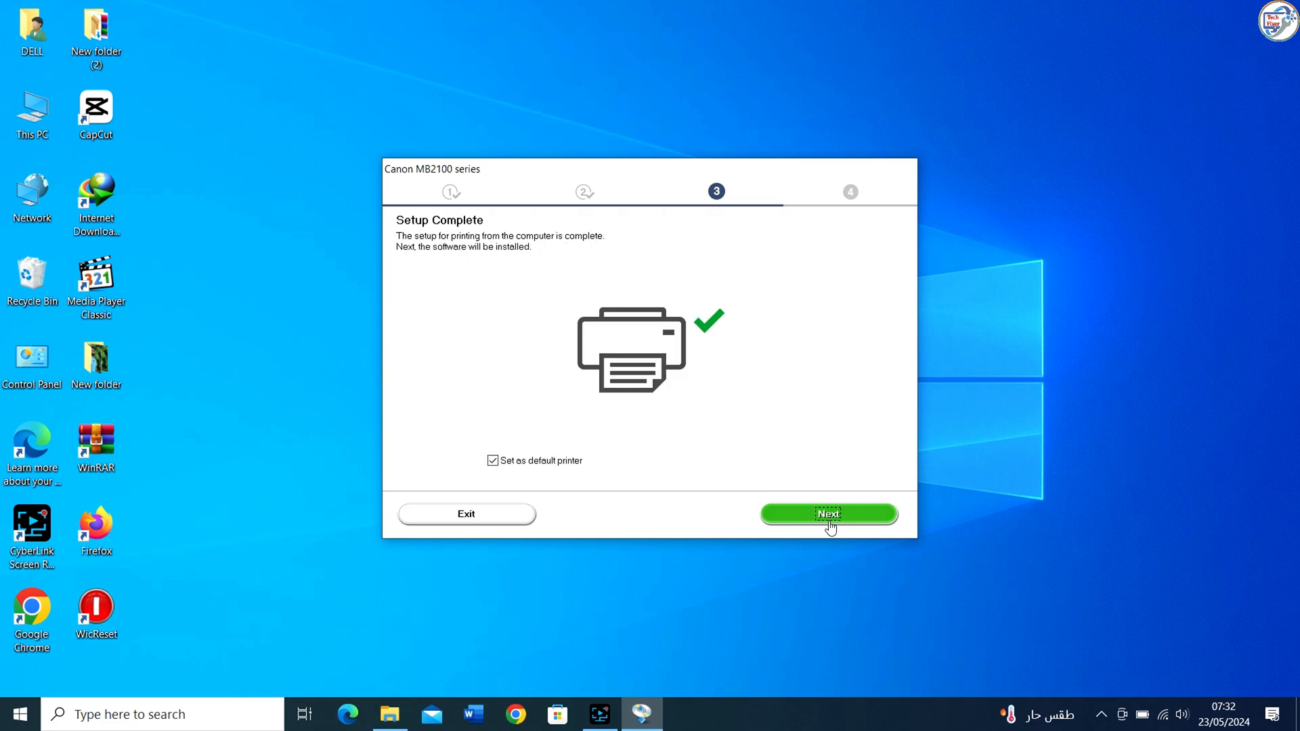
Step: Untick User's Manual, IJ Network Device Setup Utility and Easy-WebPrint EX, then install the remaining software
{"action": "left_click", "coordinate": [828, 514]}
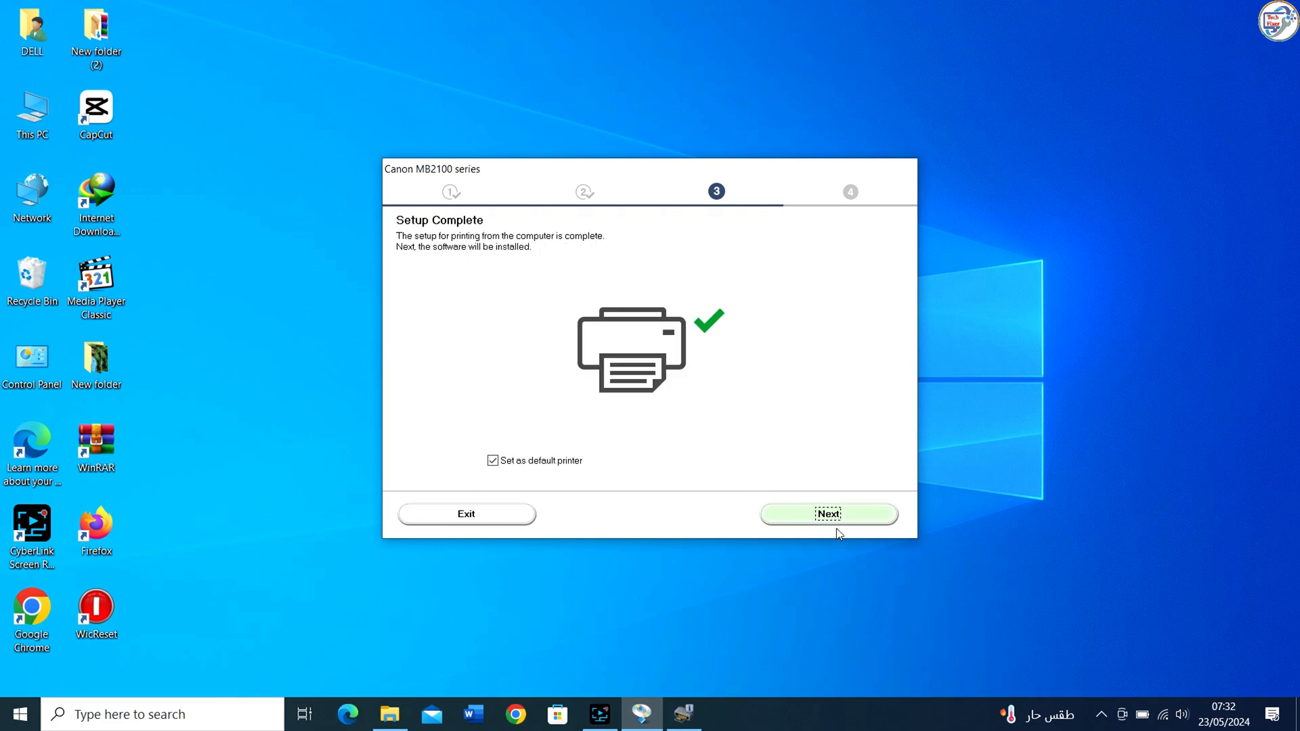
{"action": "left_click", "coordinate": [827, 514]}
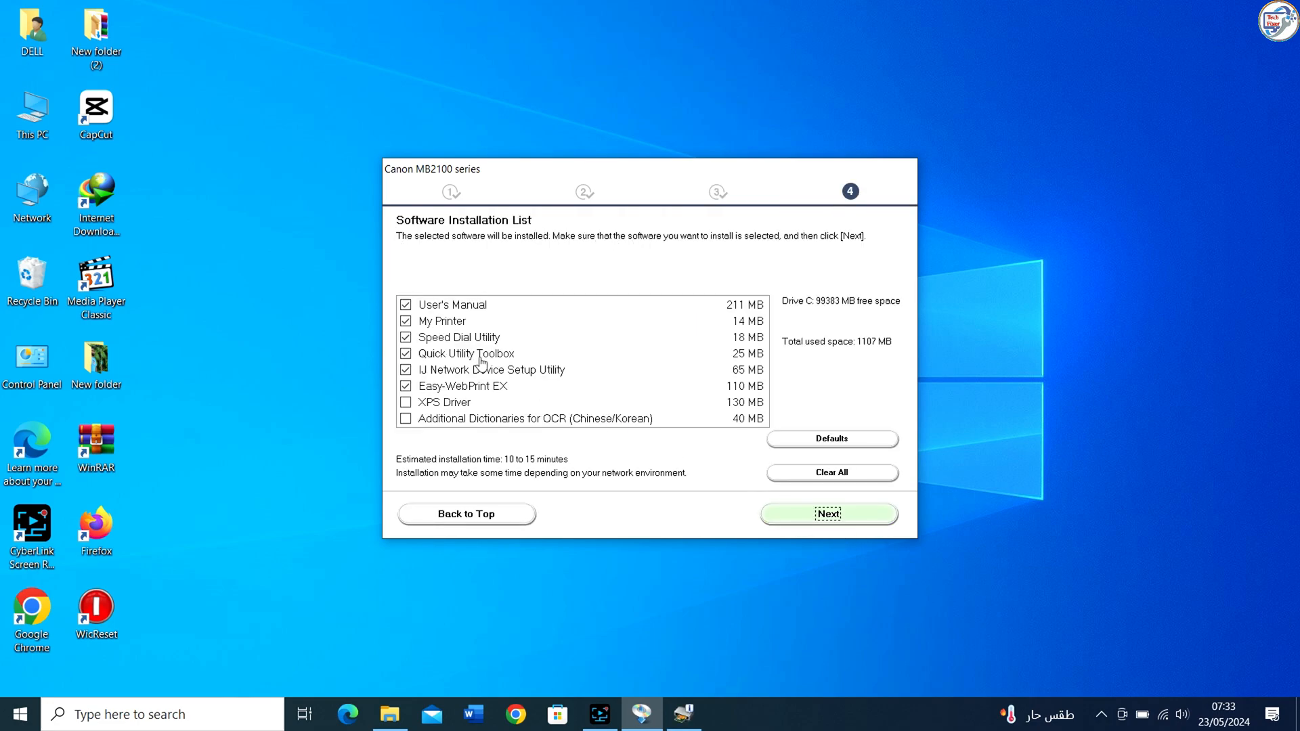
{"action": "left_click", "coordinate": [405, 305]}
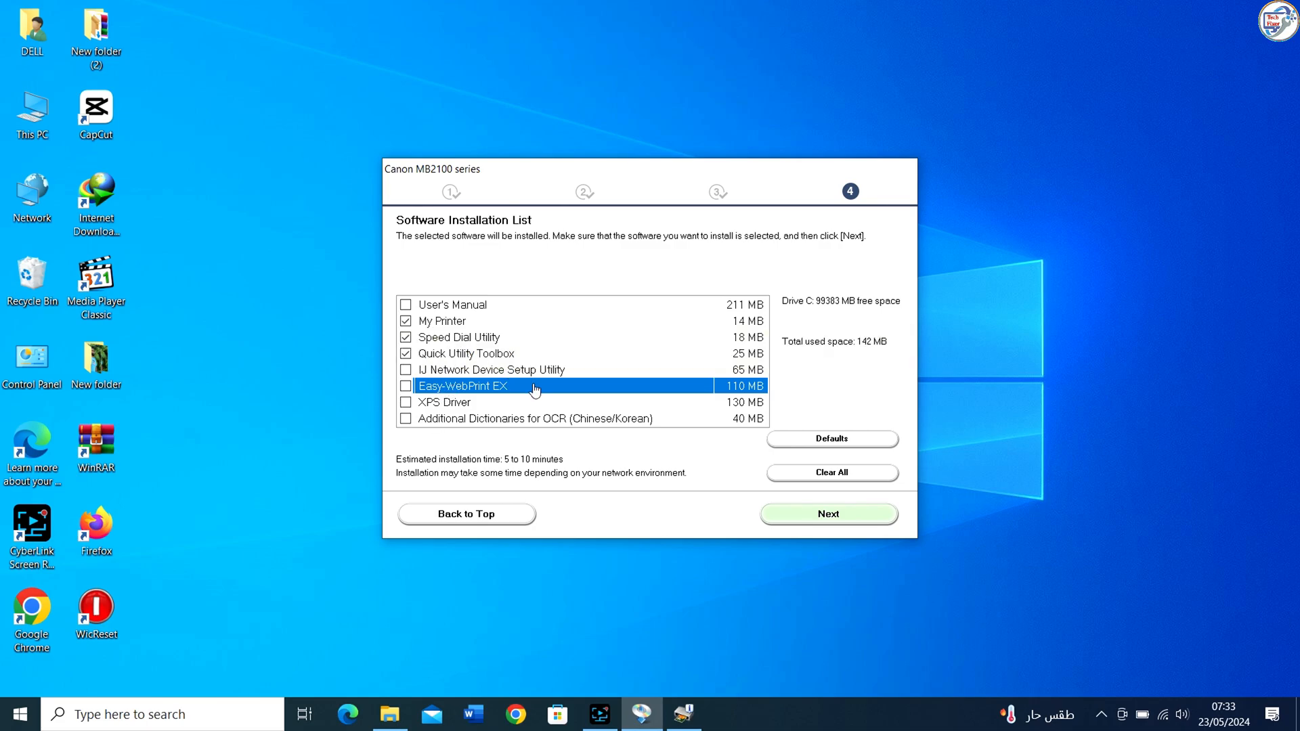
{"action": "left_click", "coordinate": [826, 514]}
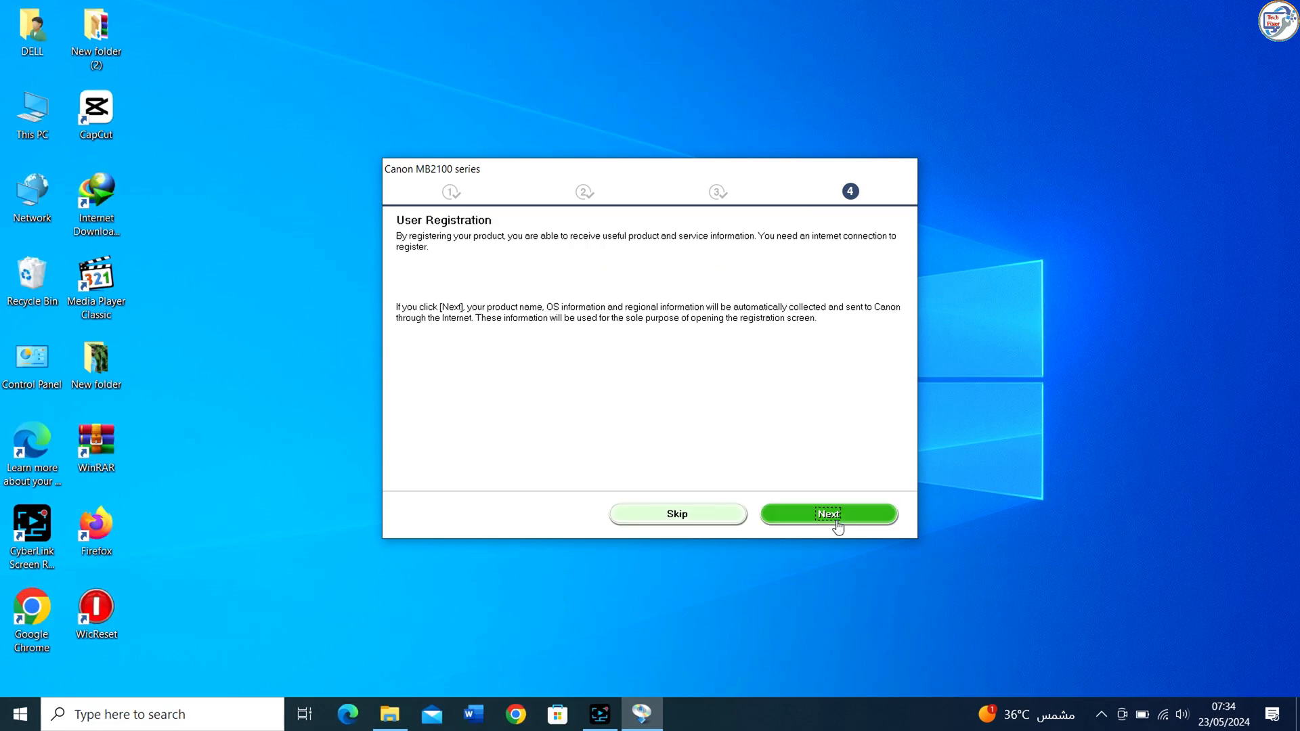
{"action": "mouse_move", "coordinate": [724, 490]}
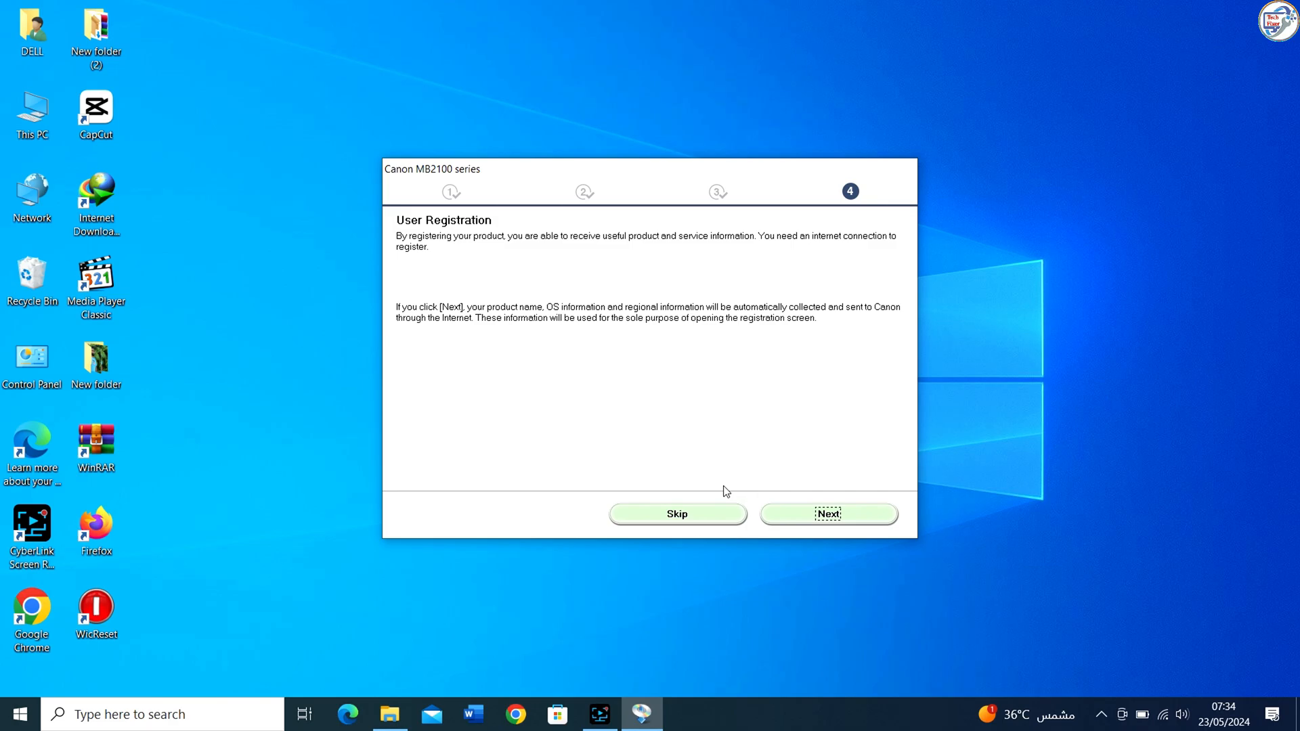